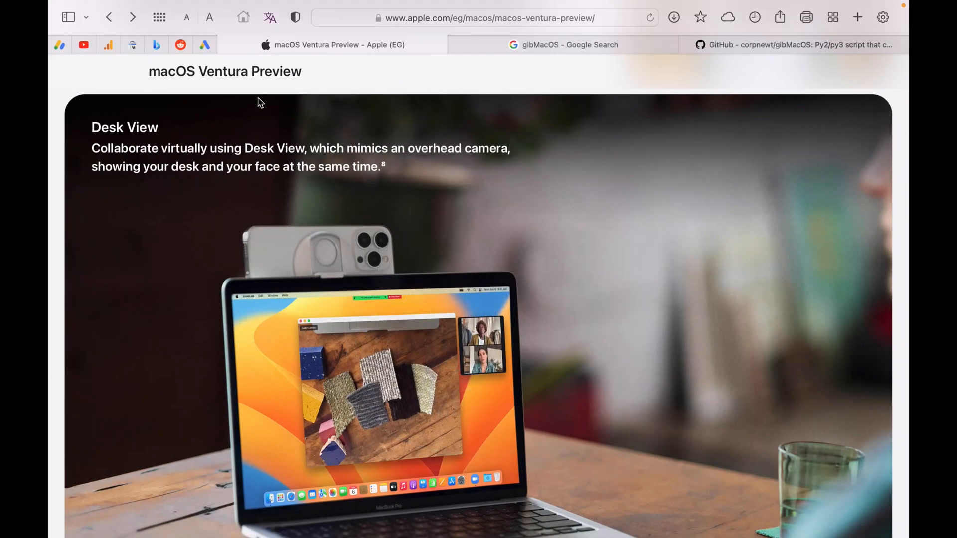
mouse_move(365, 323)
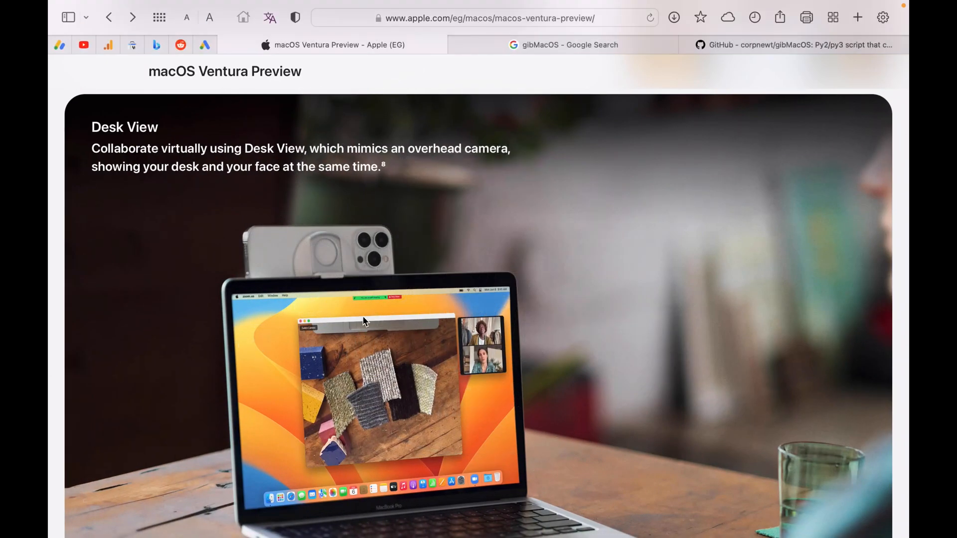
Step: Scroll the macOS Ventura Preview page to its supported Mac models (2017 and later) section
scroll(down, 3)
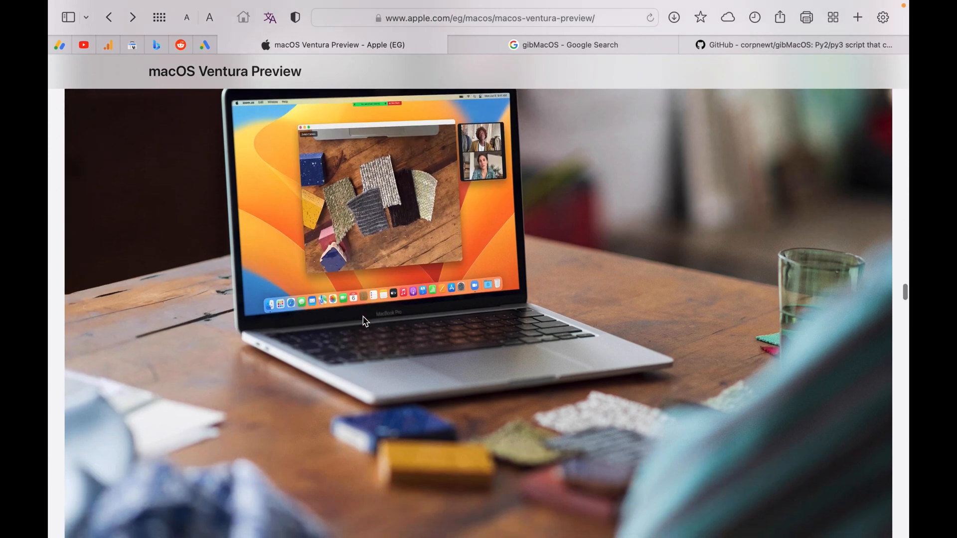
scroll(down, 3)
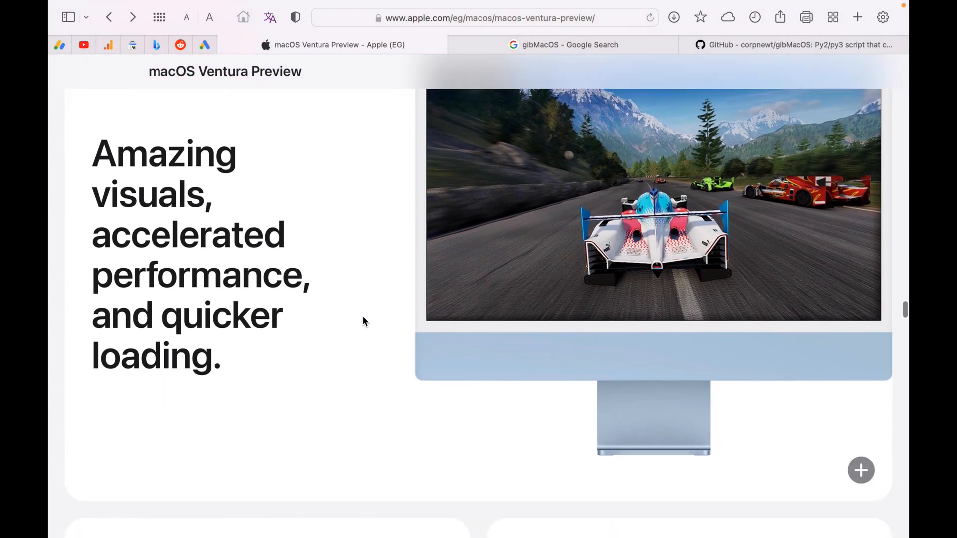
scroll(down, 3)
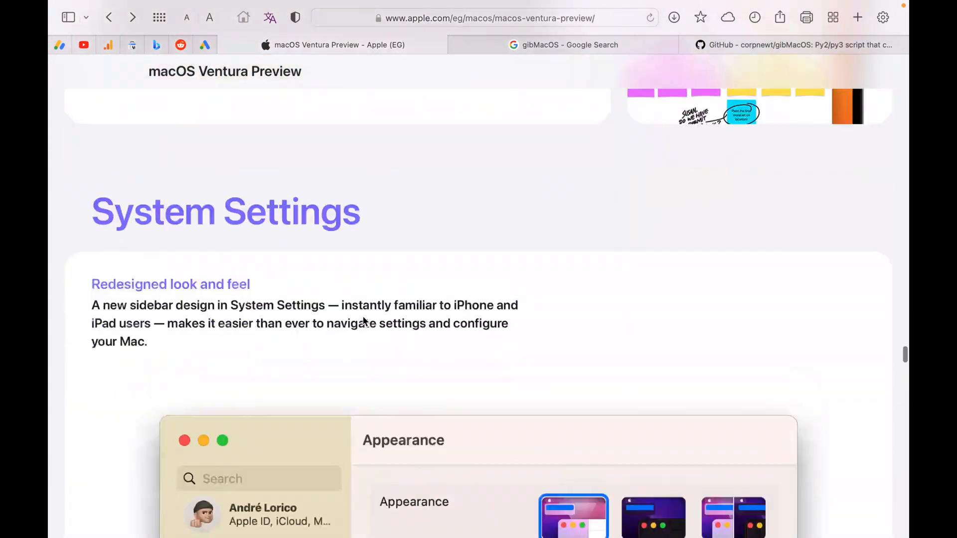
scroll(down, 3)
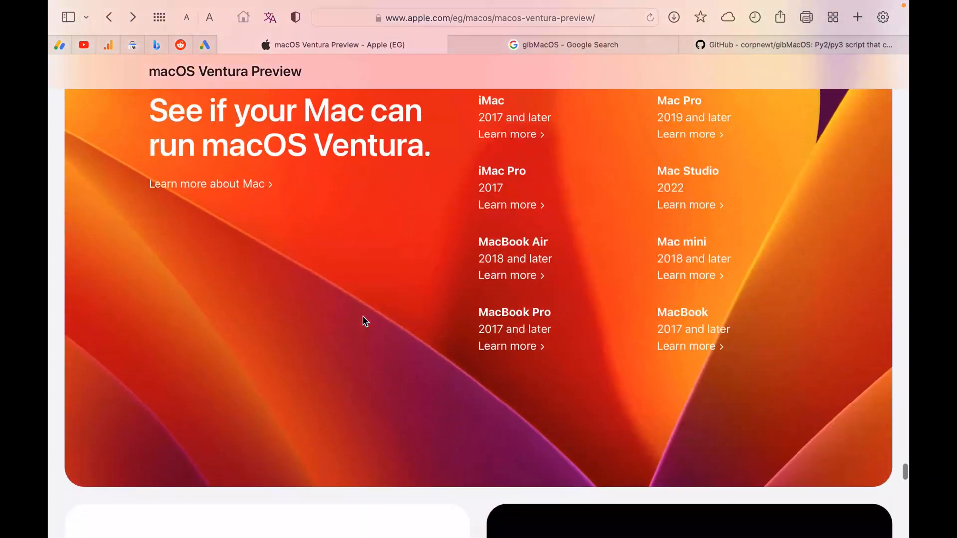
scroll(up, 3)
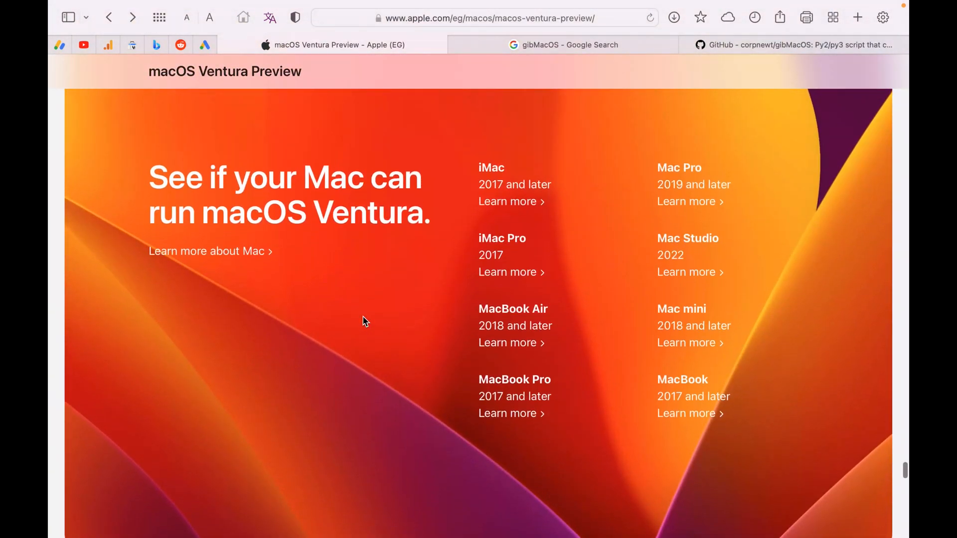
mouse_move(443, 269)
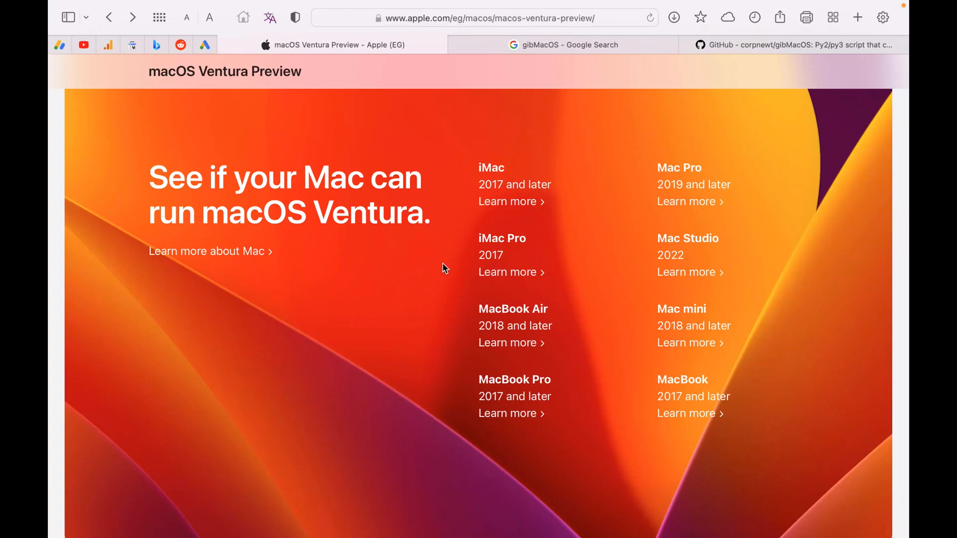
mouse_move(482, 222)
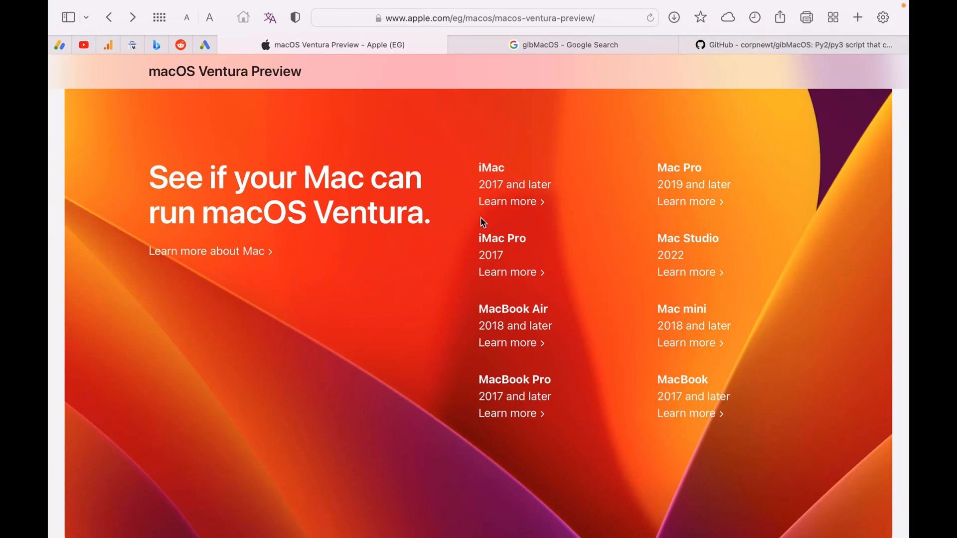
mouse_move(512, 414)
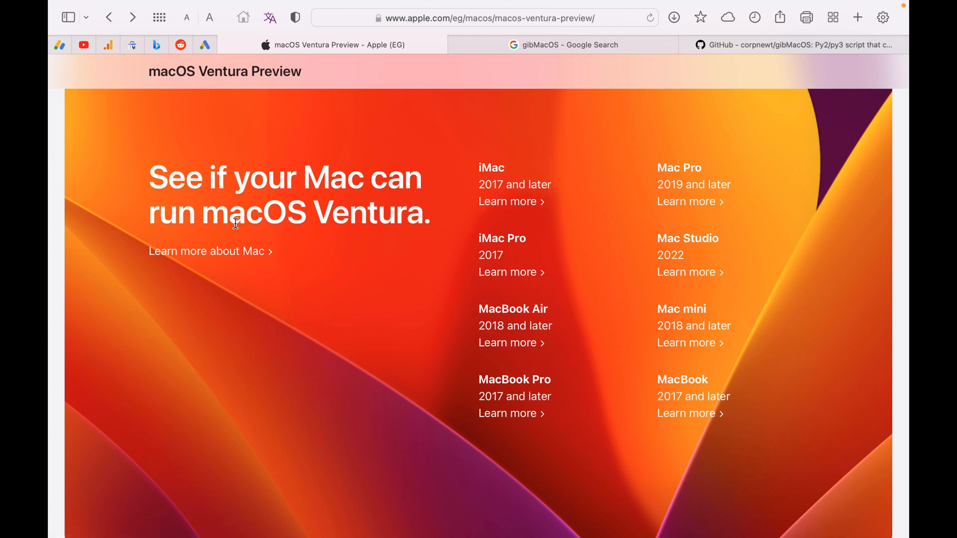
mouse_move(389, 225)
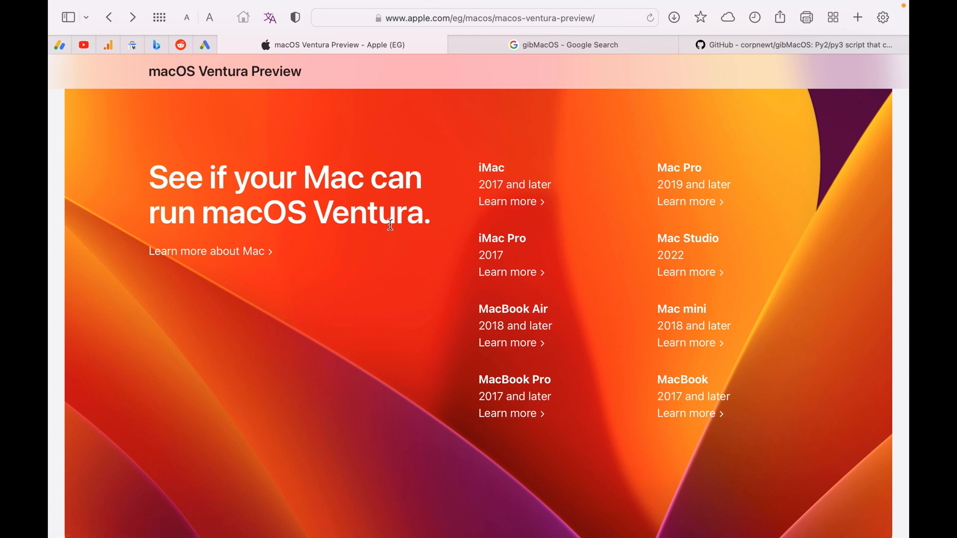
mouse_move(391, 275)
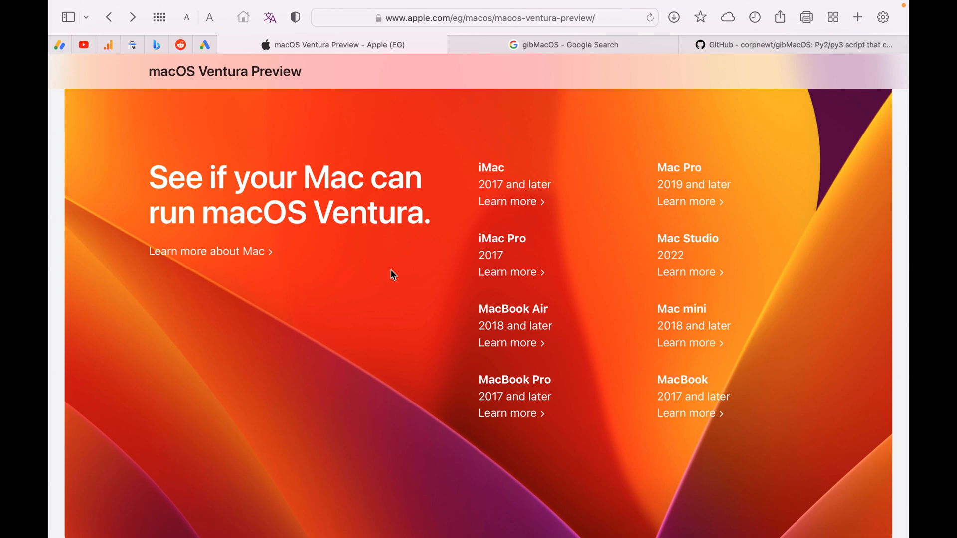
Step: Check About This Mac: Early 2015 MacBook Pro, Monterey 12.5 Beta, 50.43 GB free
click(64, 8)
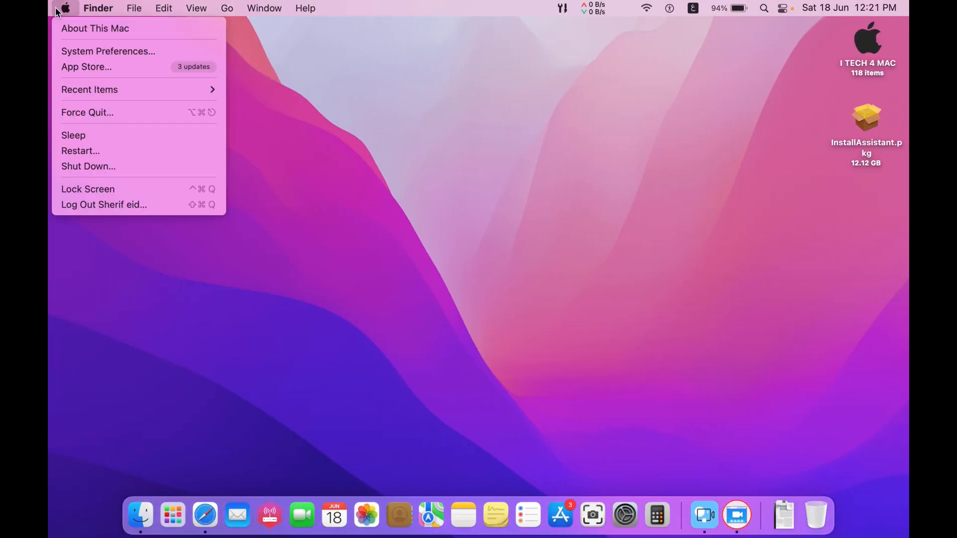
click(95, 28)
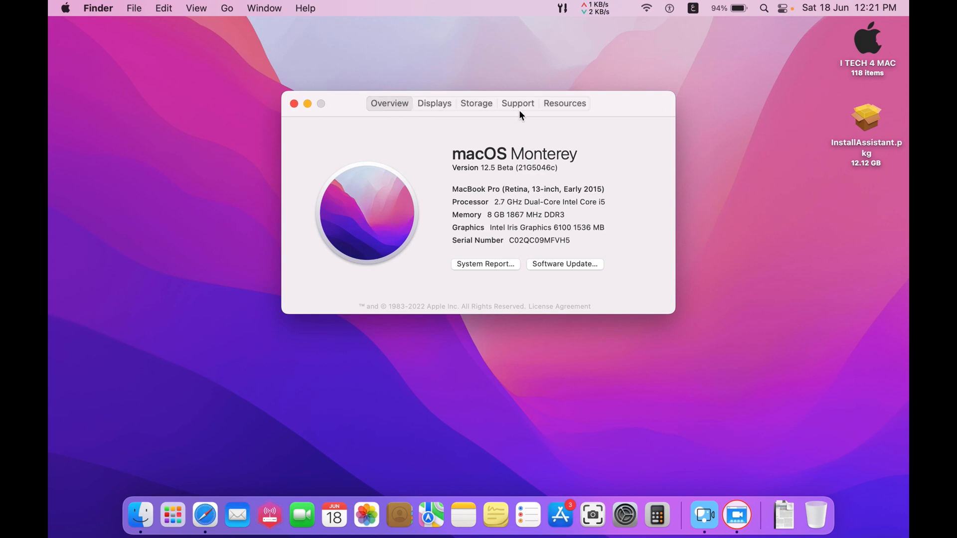
click(476, 103)
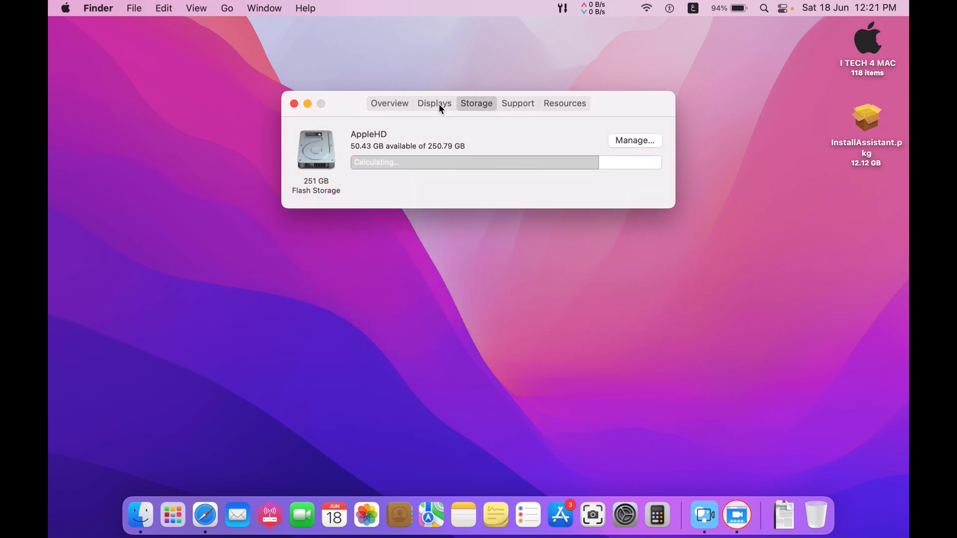
click(389, 103)
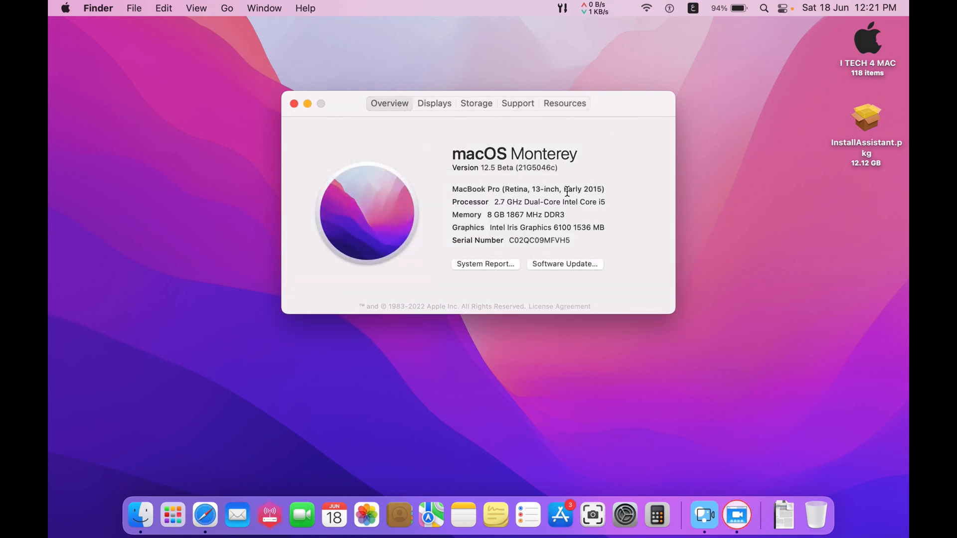
double_click(582, 190)
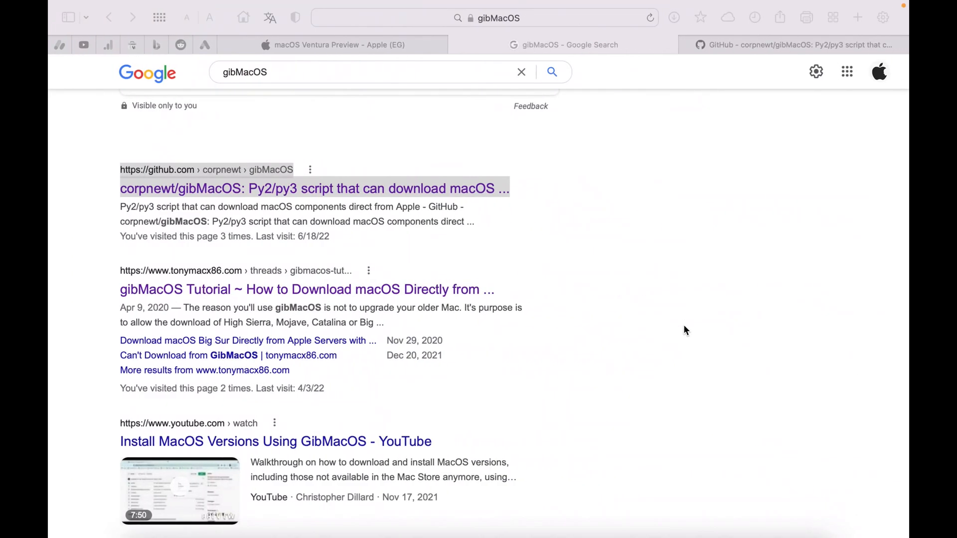
Step: Open the corpnewt/gibMacOS GitHub result from the Google search in a new tab
scroll(up, 3)
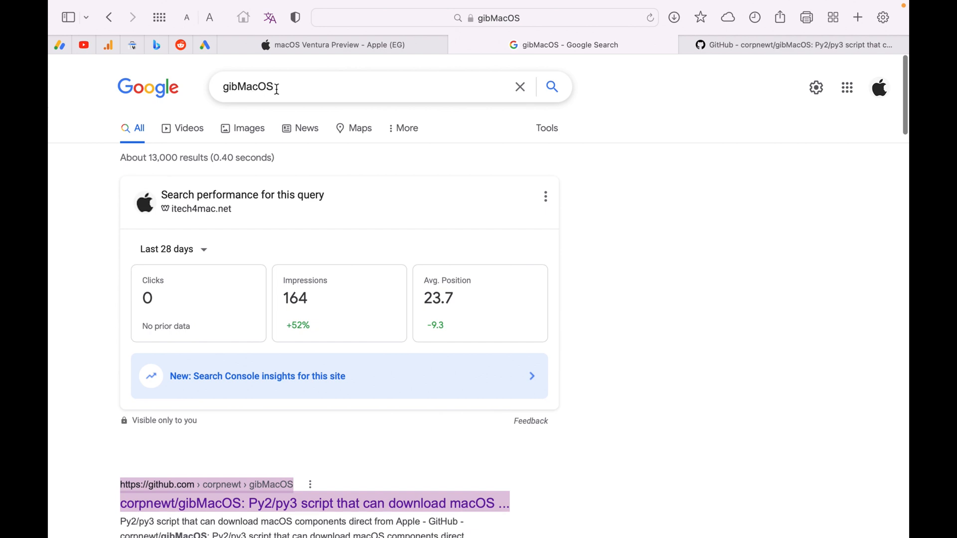
scroll(down, 3)
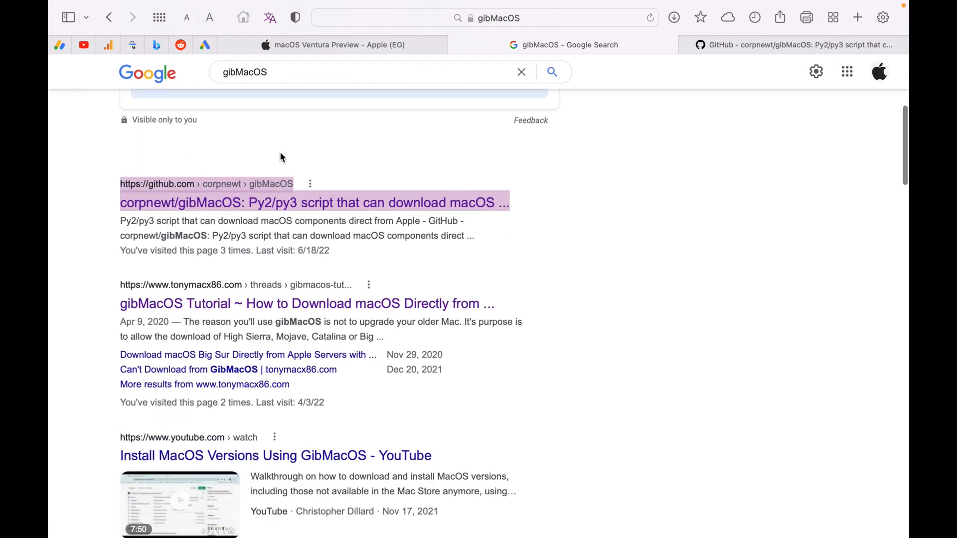
scroll(down, 3)
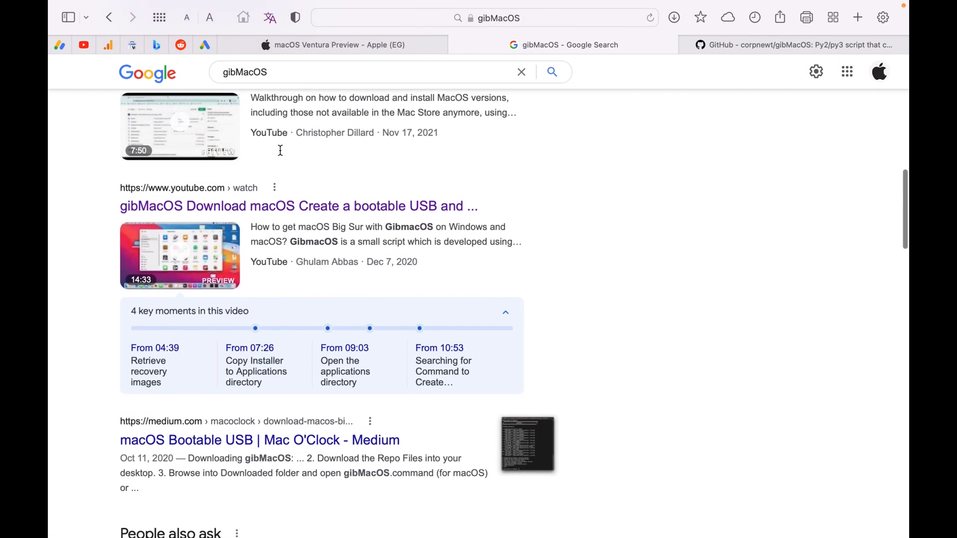
scroll(up, 3)
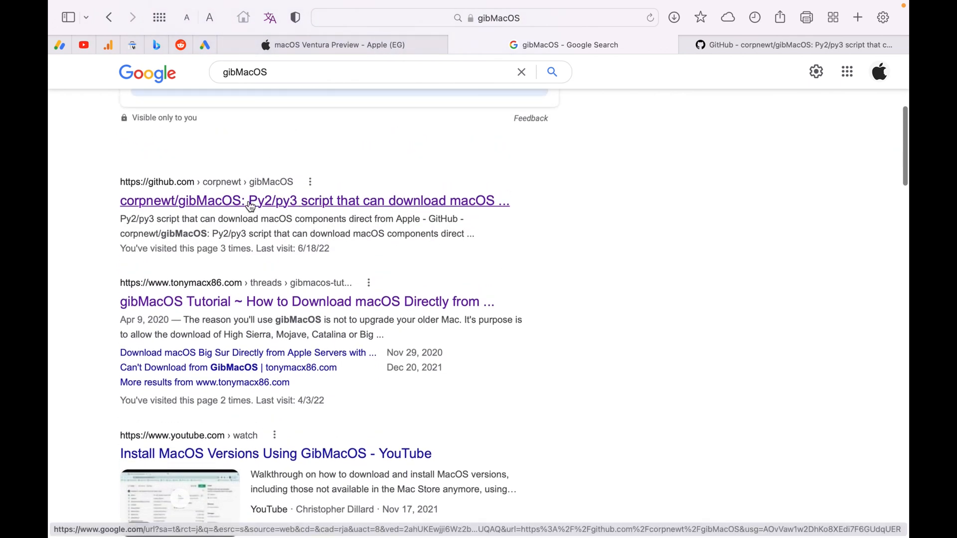
right_click(251, 201)
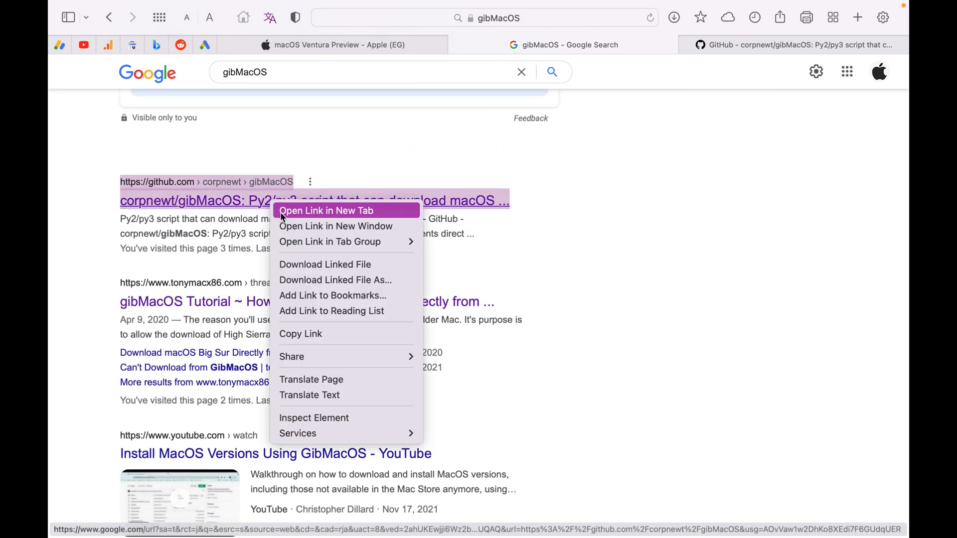
click(326, 211)
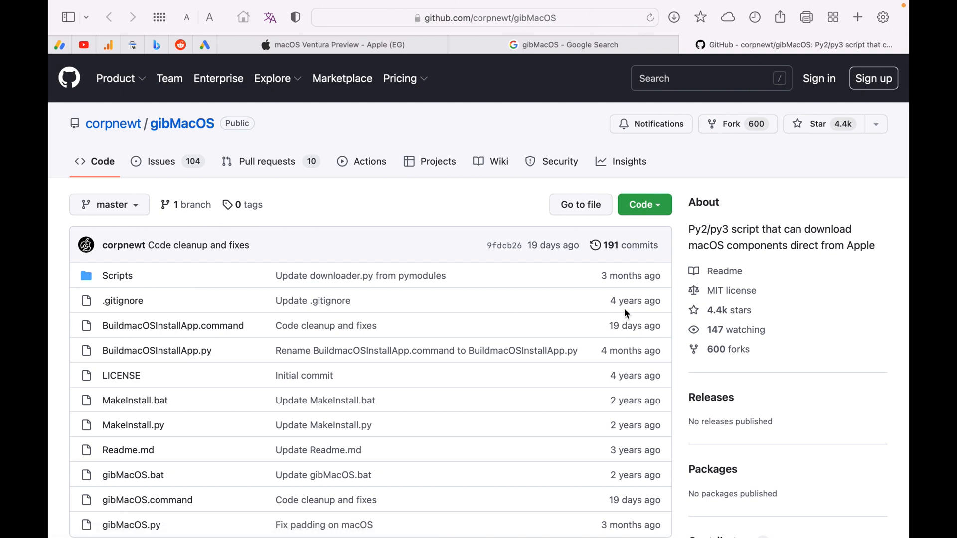
Step: Download the gibMacOS repository as a ZIP archive and close About This Mac
click(640, 204)
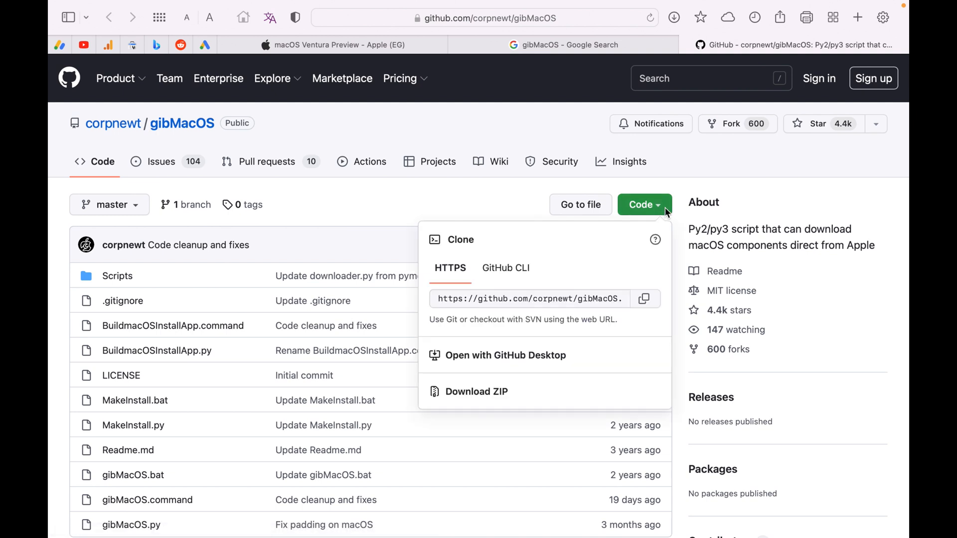
click(476, 392)
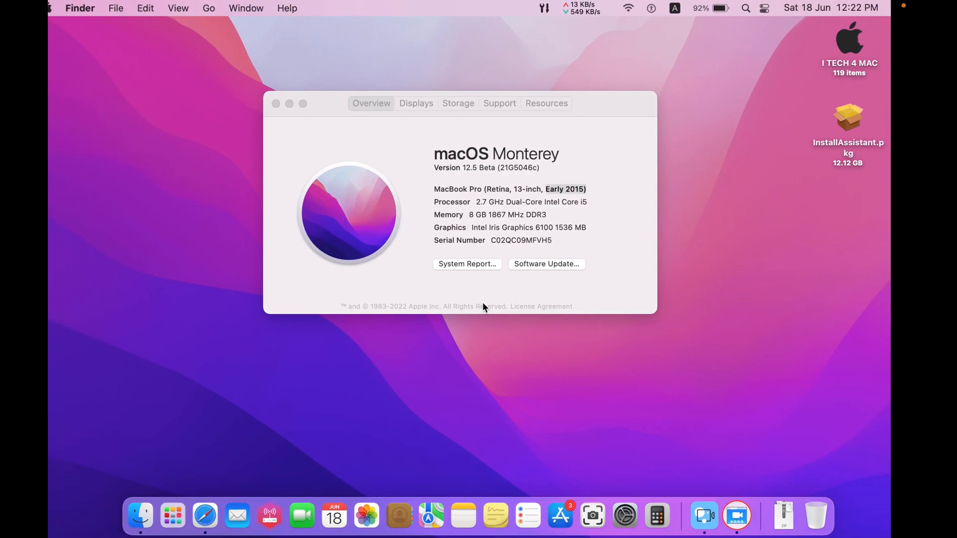
click(276, 103)
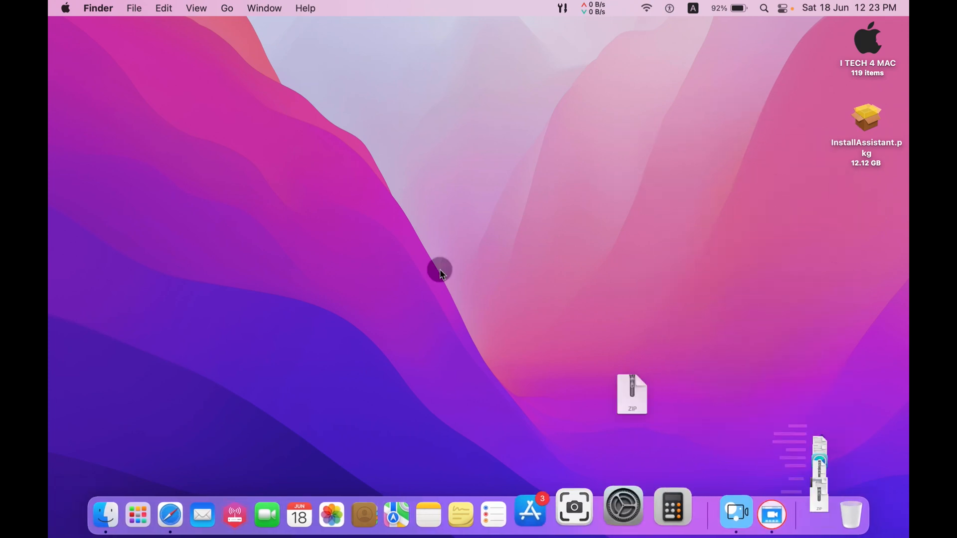
Step: Extract the ZIP, open gibMacOS-master, and dismiss the blocked gibMacOS.command launch warning
double_click(632, 394)
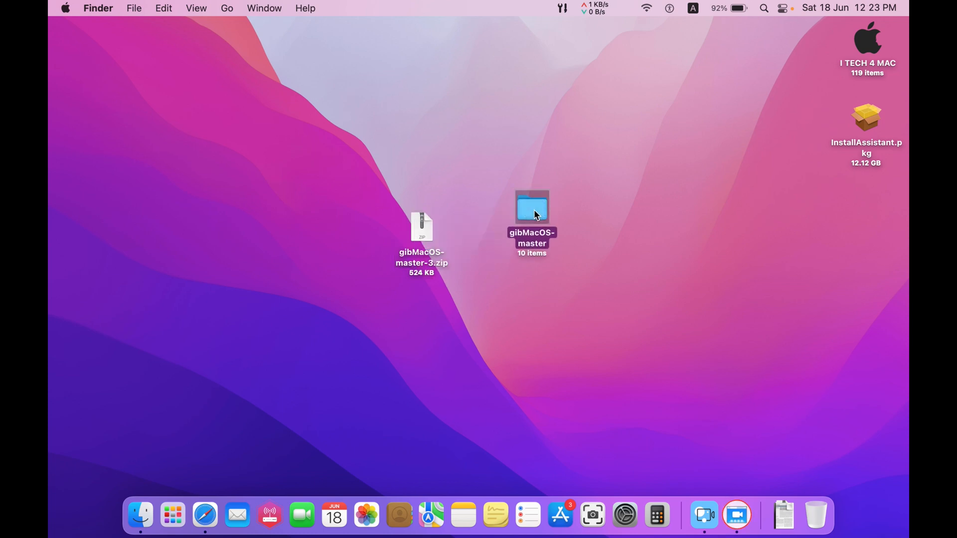
double_click(531, 207)
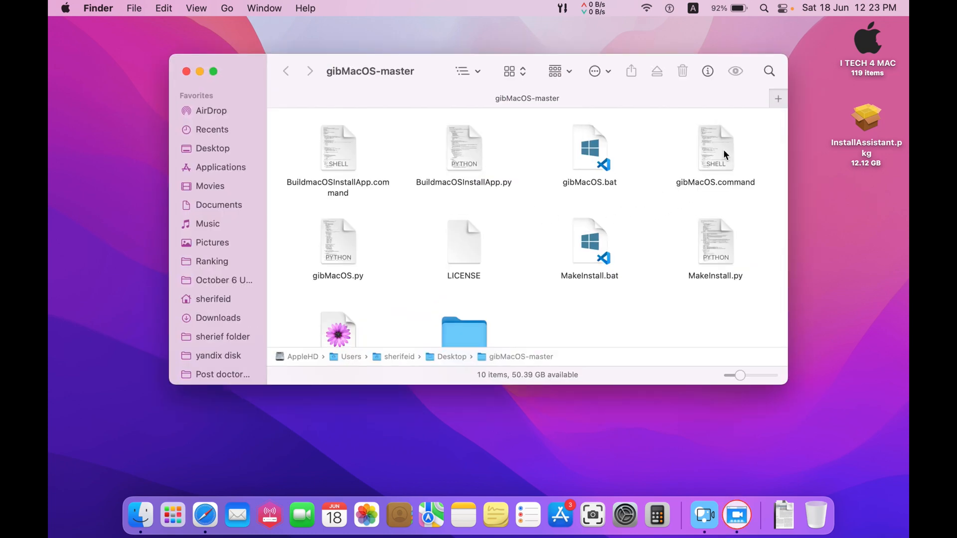
click(716, 147)
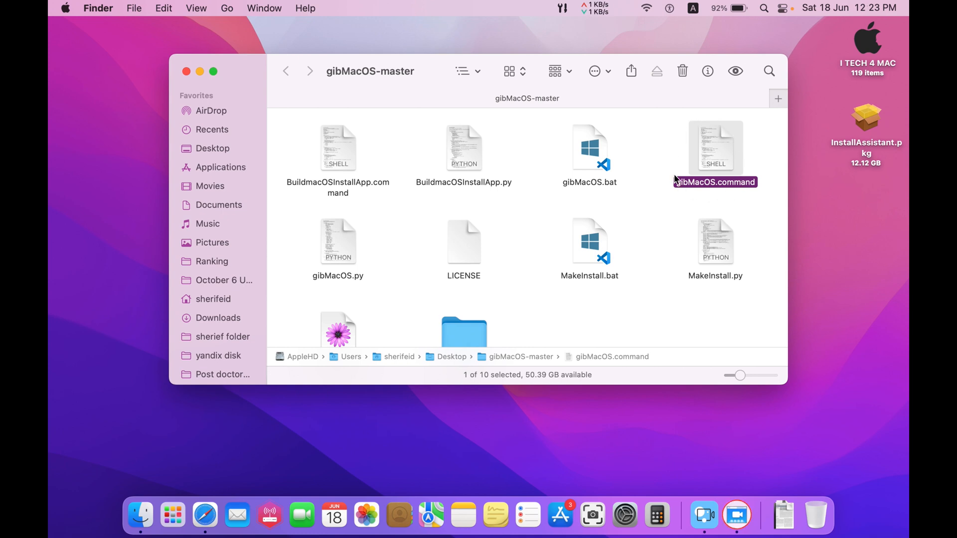
mouse_move(604, 136)
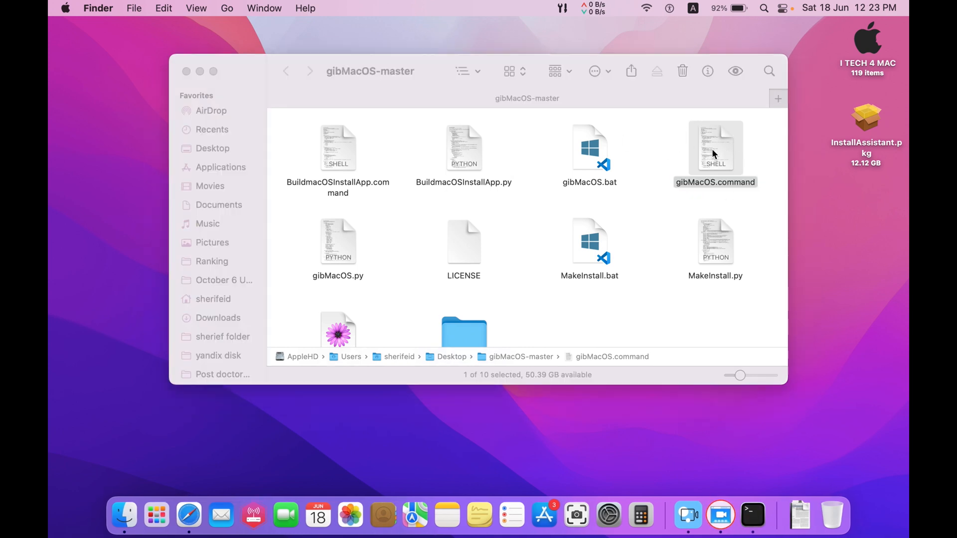
double_click(715, 147)
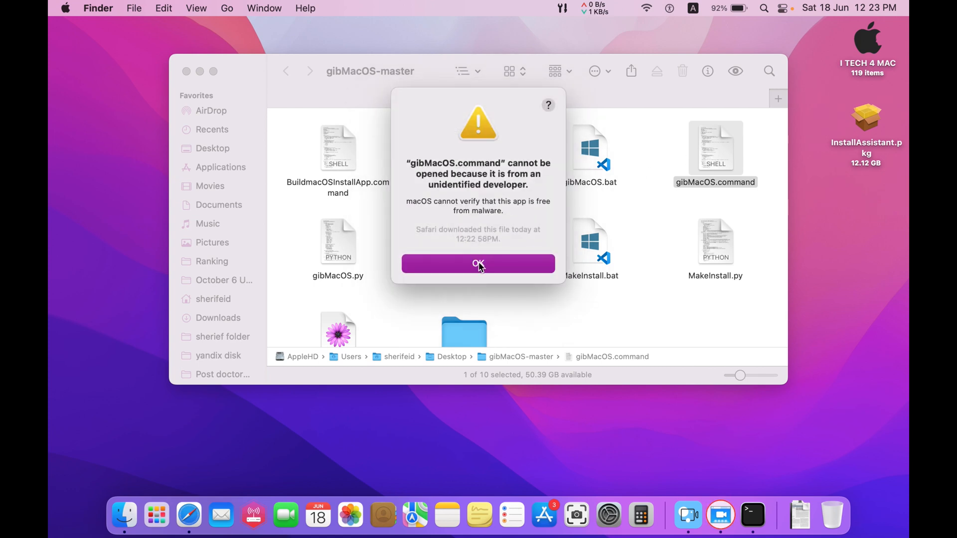
click(479, 263)
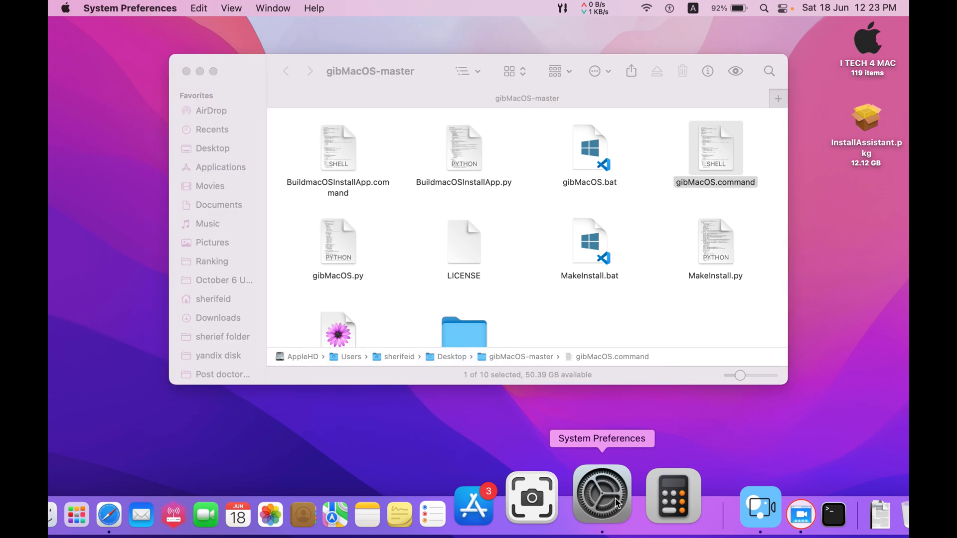
Step: Use Open Anyway in Security & Privacy and confirm Open for gibMacOS.command
click(601, 496)
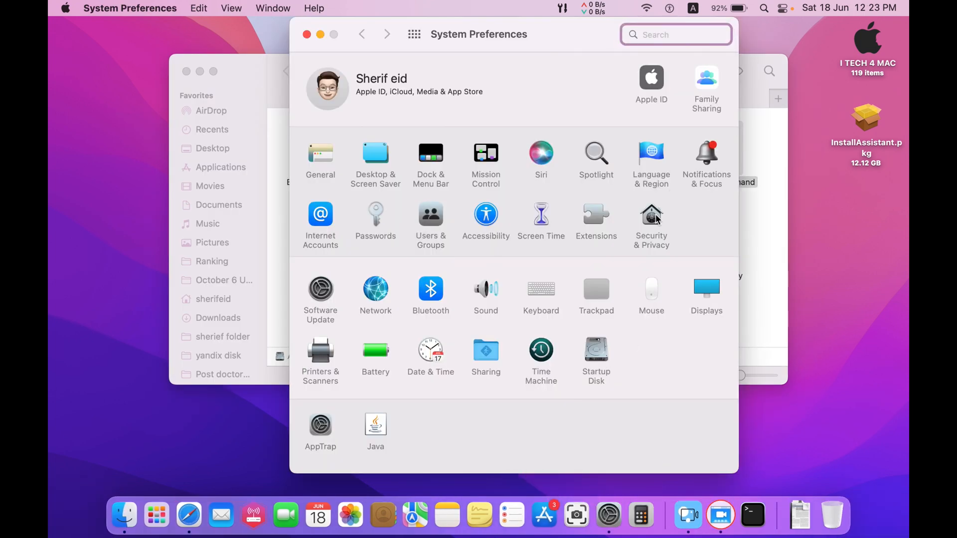
click(650, 215)
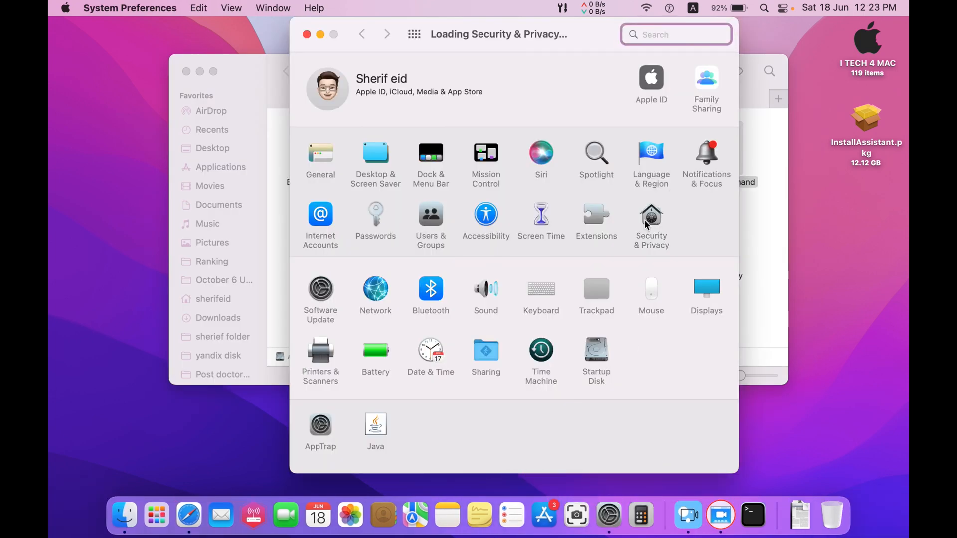
click(652, 220)
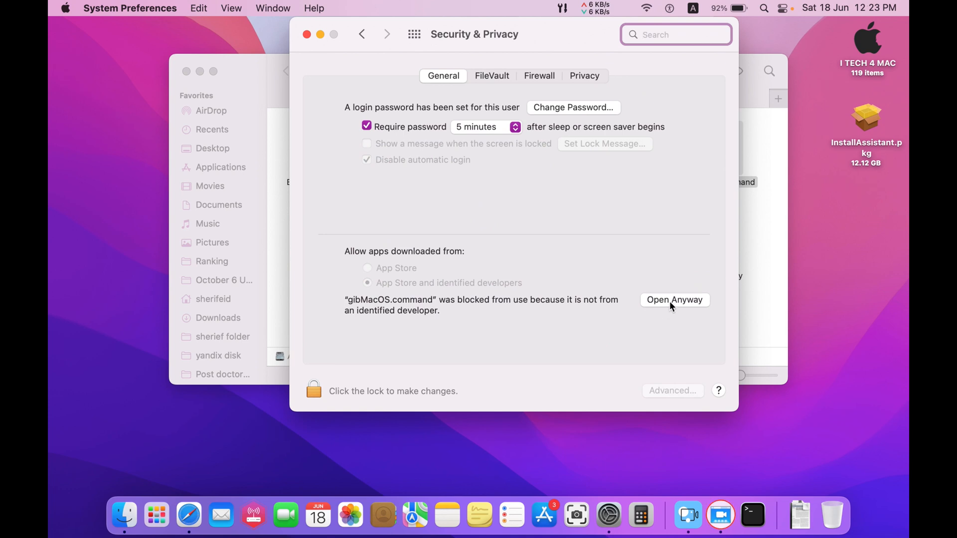
click(675, 299)
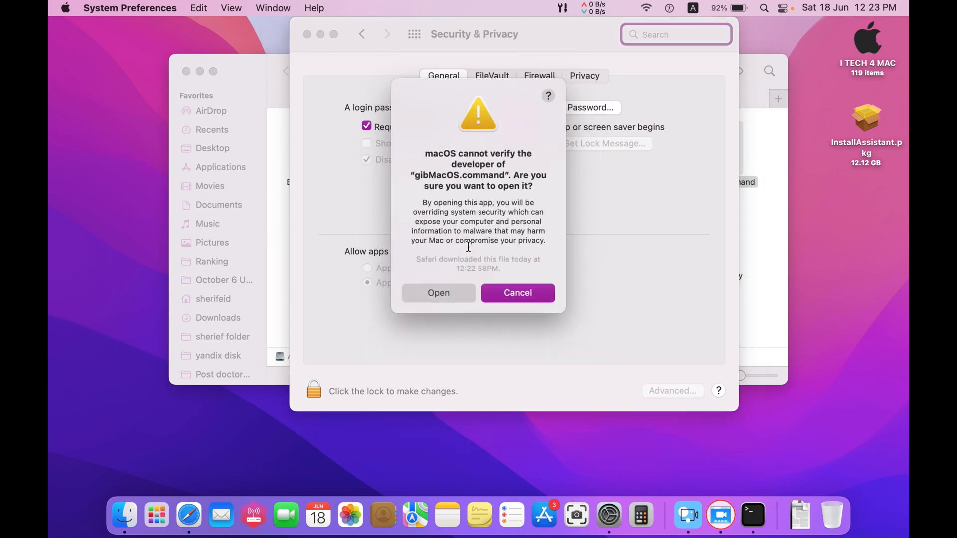
click(438, 293)
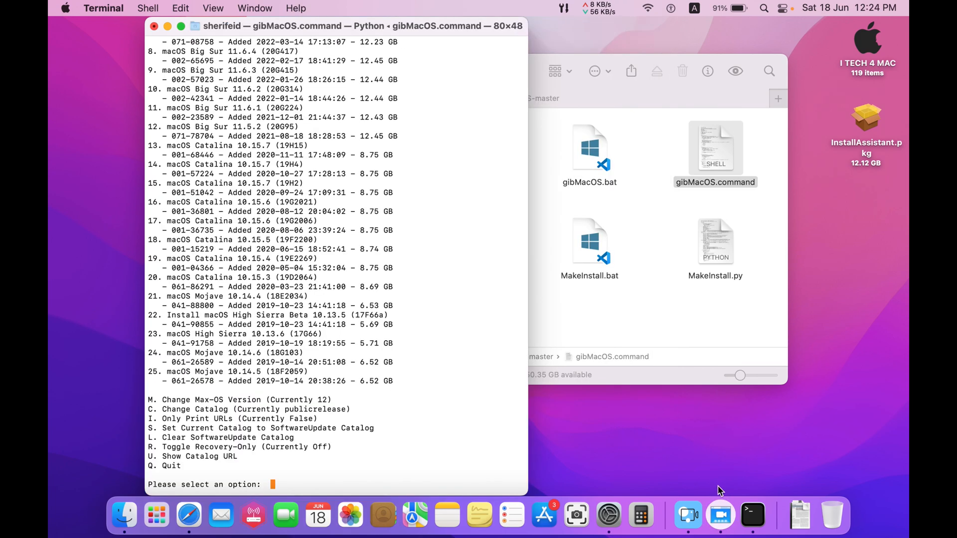
Step: Scroll through gibMacOS's 25 available products, Big Sur 11.6.7 down to Mojave 10.14.5
scroll(up, 3)
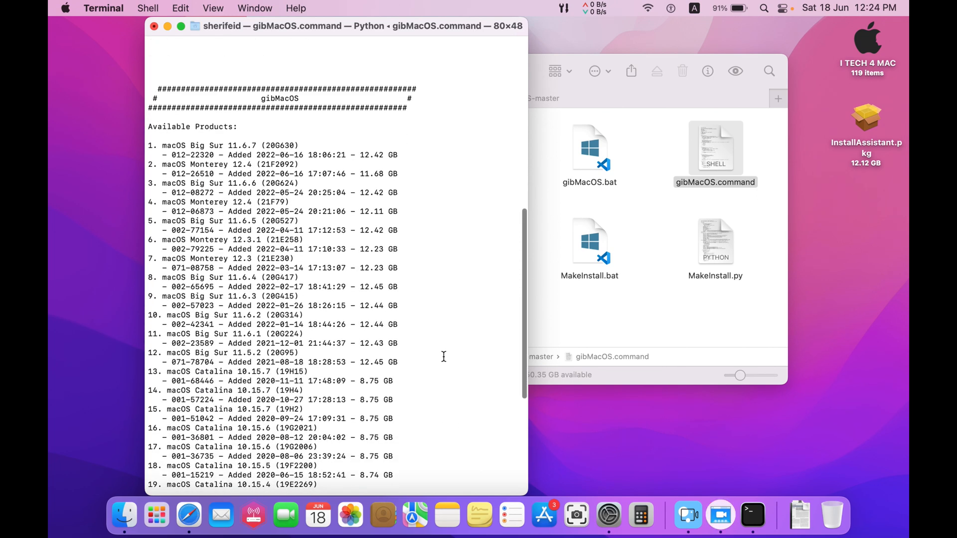
scroll(down, 3)
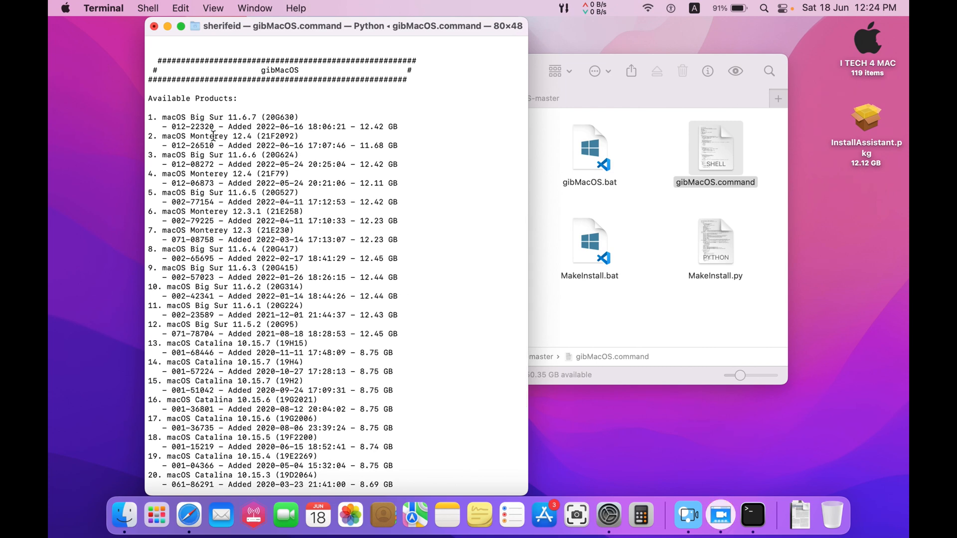
scroll(down, 3)
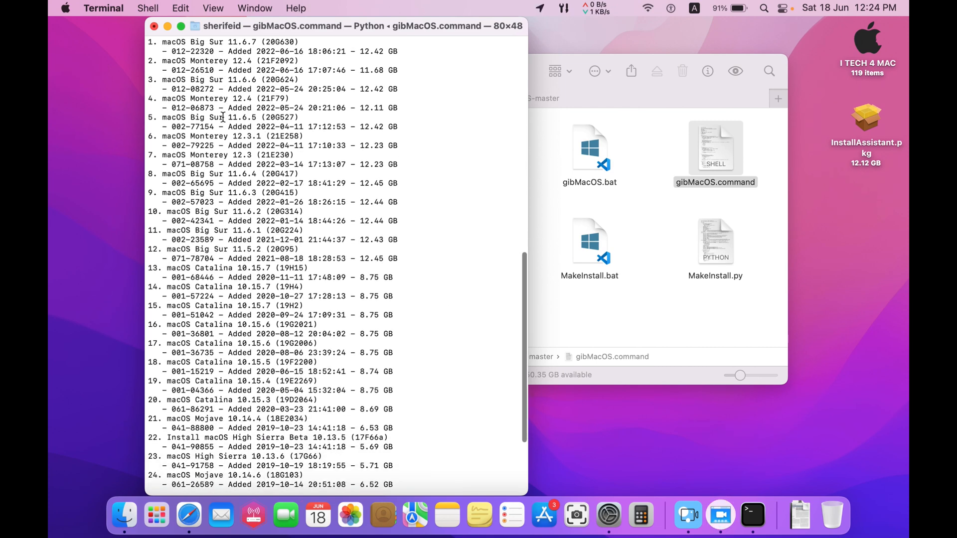
scroll(down, 3)
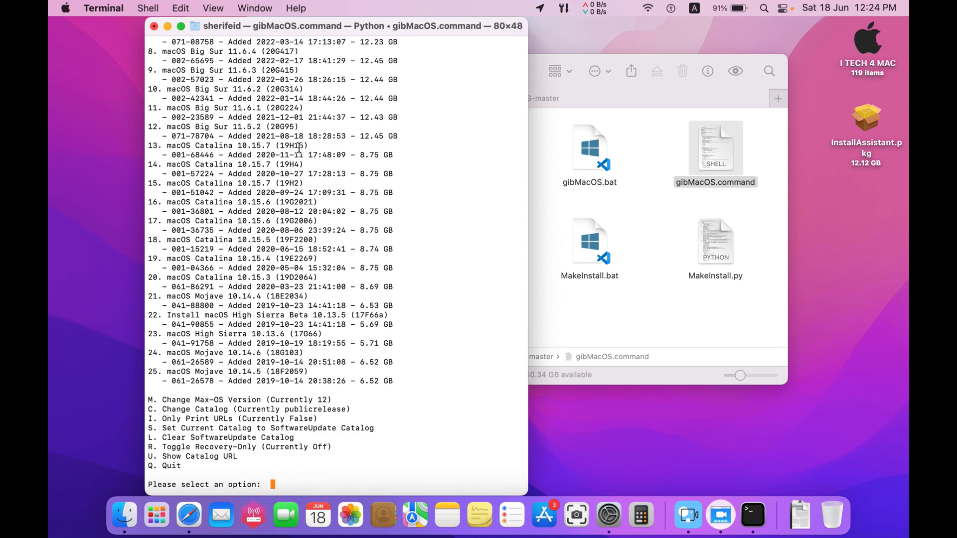
scroll(up, 3)
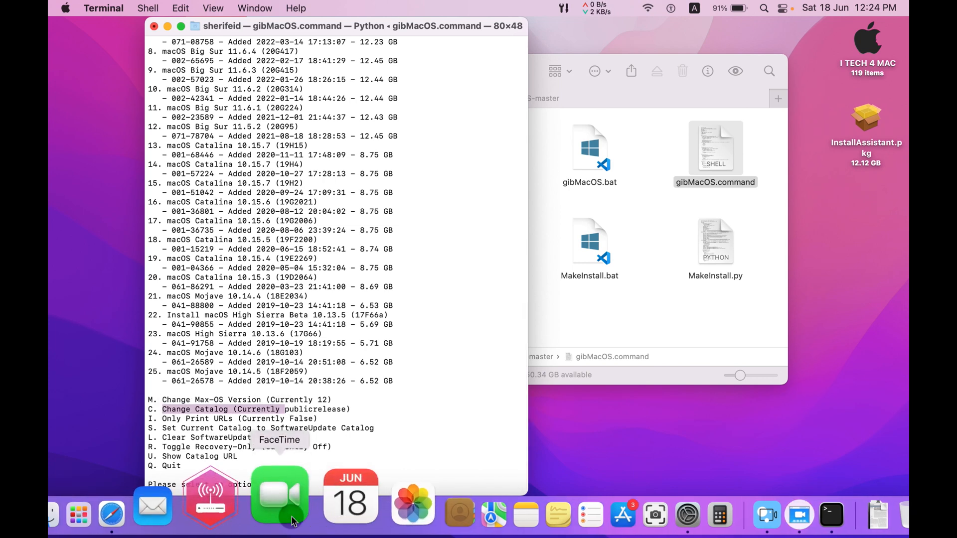
Step: Switch gibMacOS to the developer catalog with option C, then choosing 4
text(c)
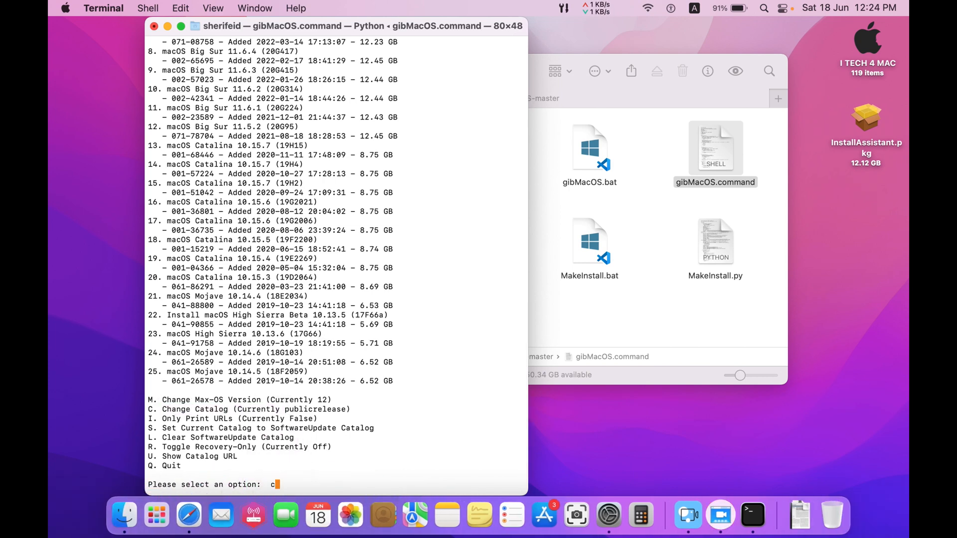
key(Return)
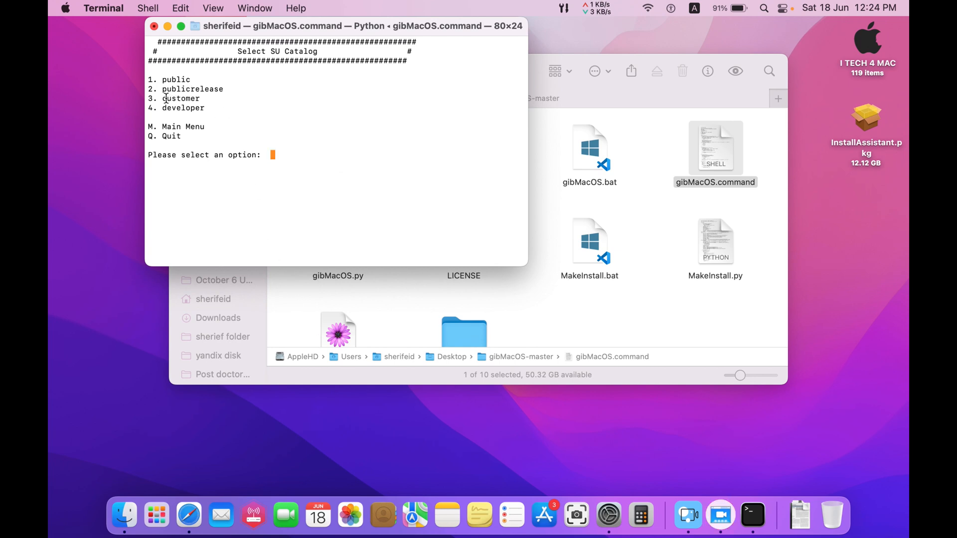
double_click(183, 108)
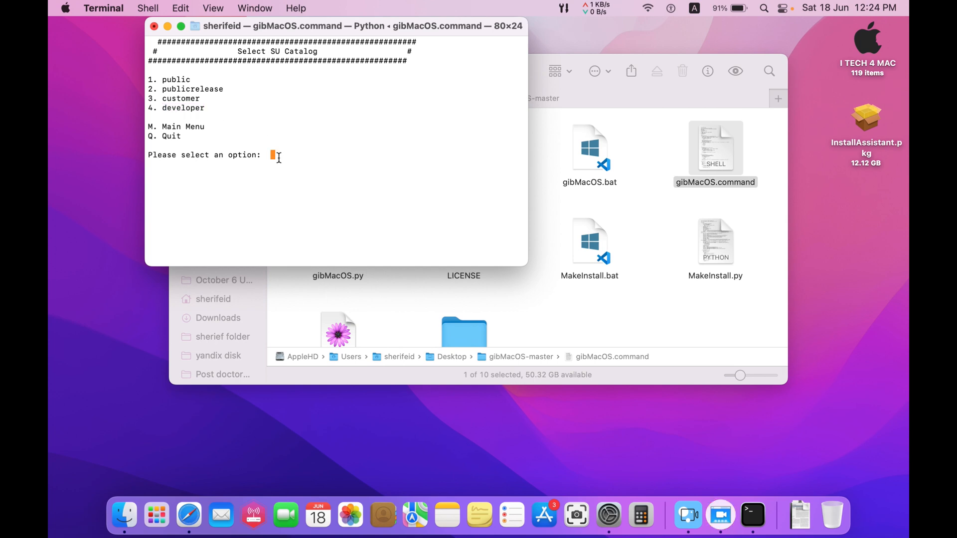
text(4)
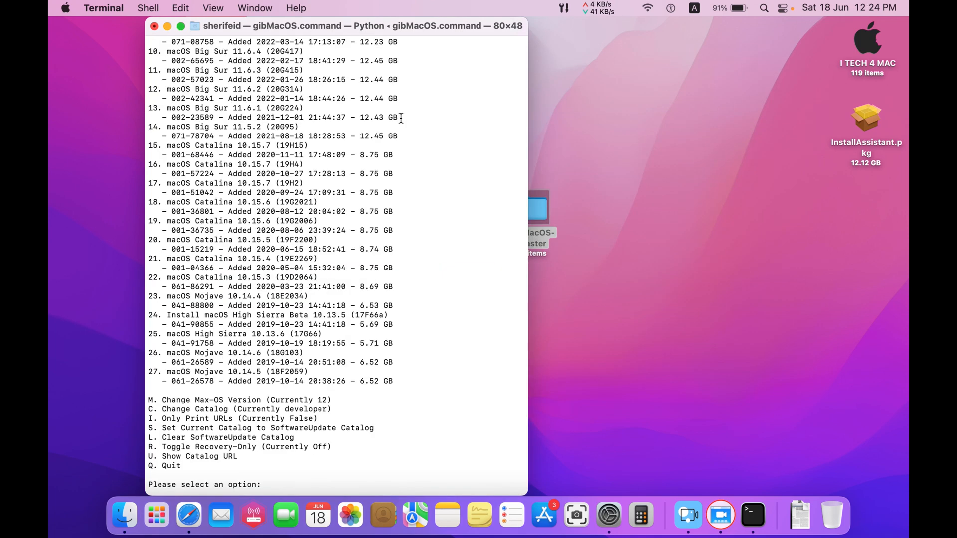
scroll(up, 3)
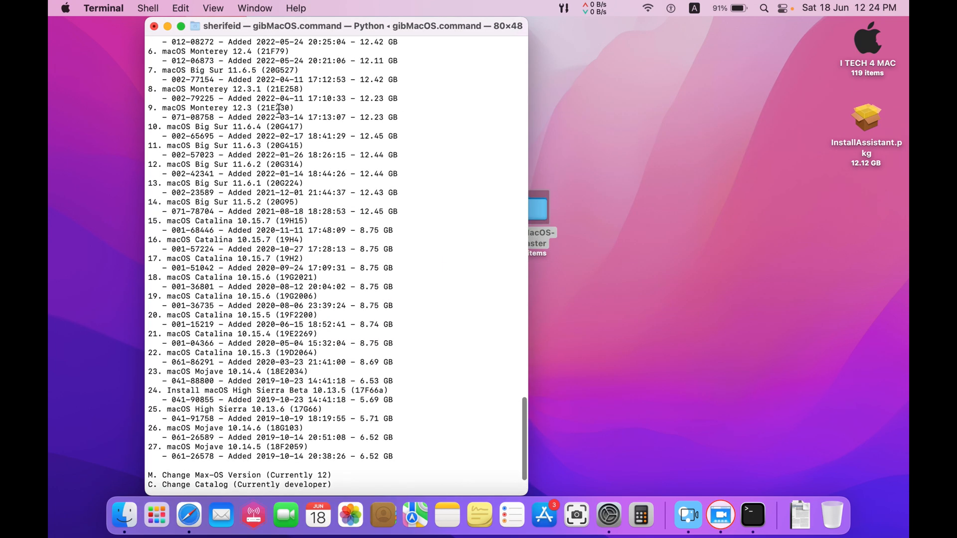
scroll(up, 3)
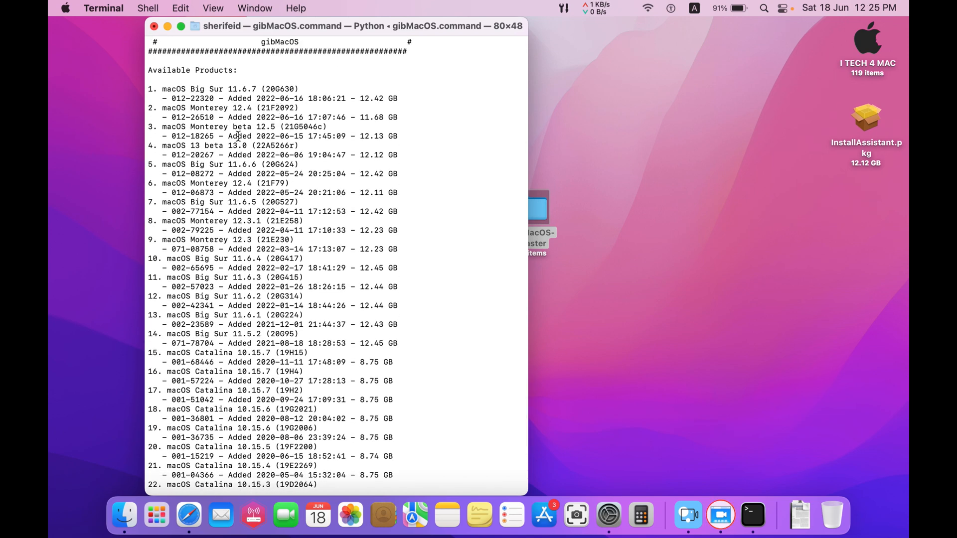
mouse_move(239, 135)
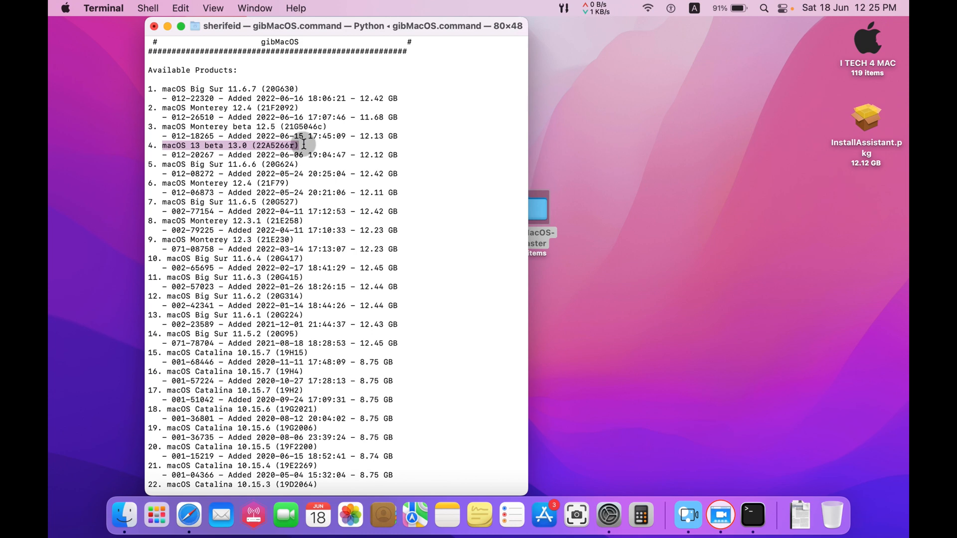
scroll(down, 3)
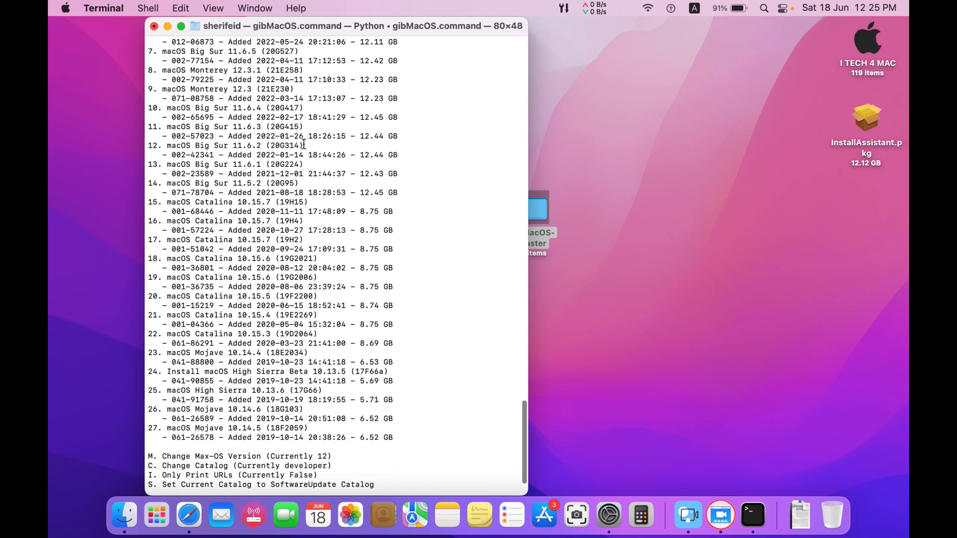
scroll(up, 3)
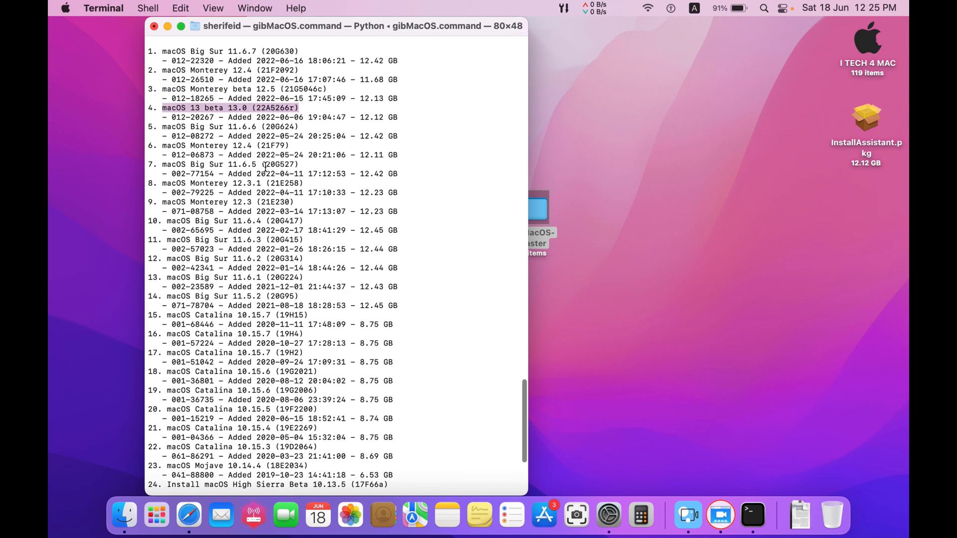
scroll(down, 3)
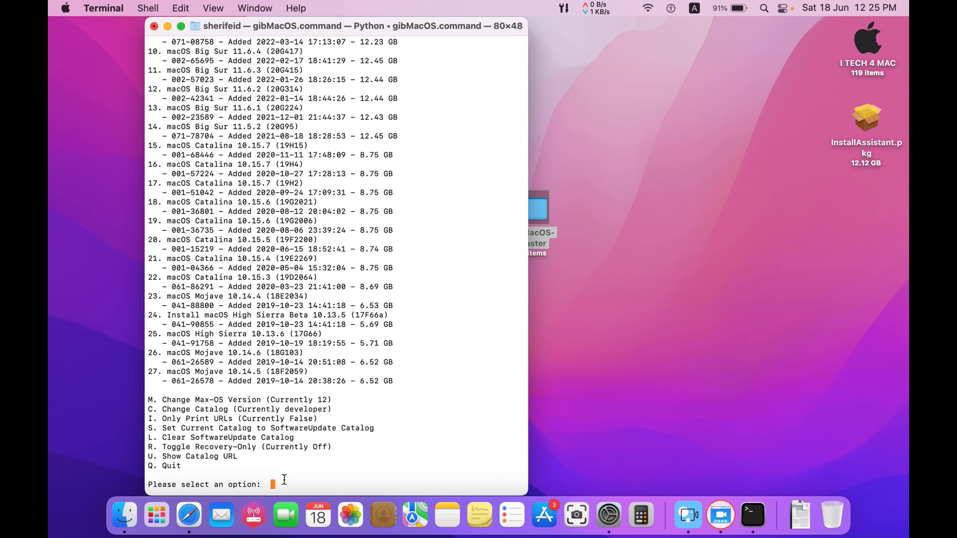
text(4)
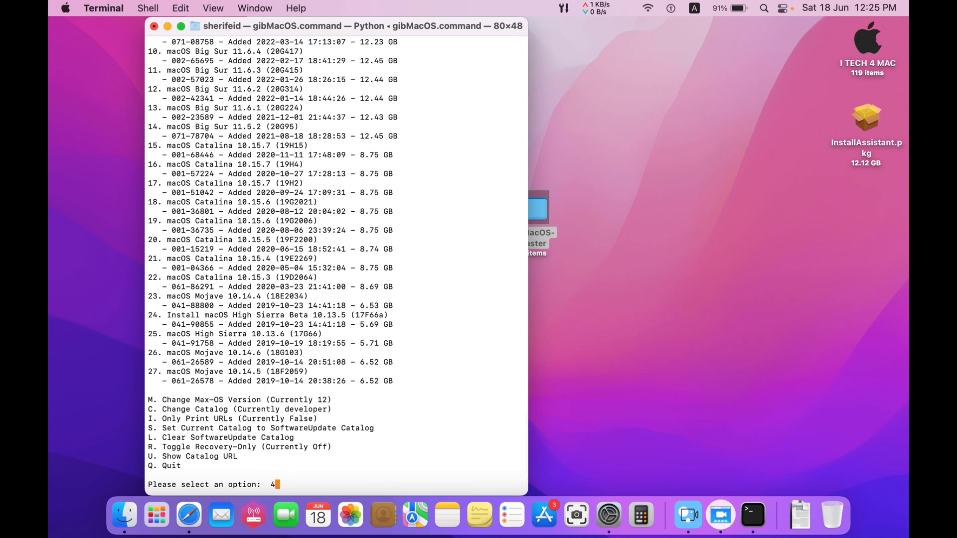
Step: Submit option 4 to start downloading the macOS 13 beta files
key(Return)
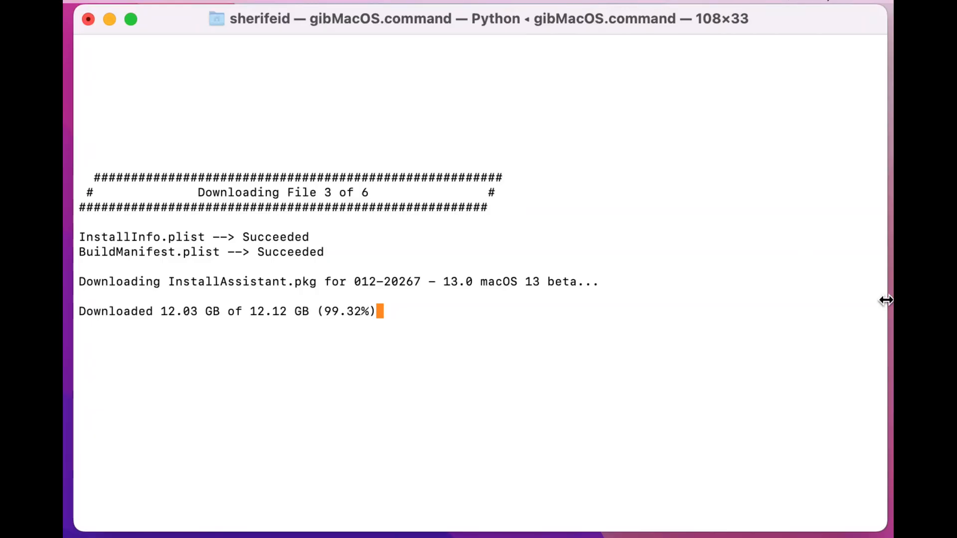
mouse_move(764, 381)
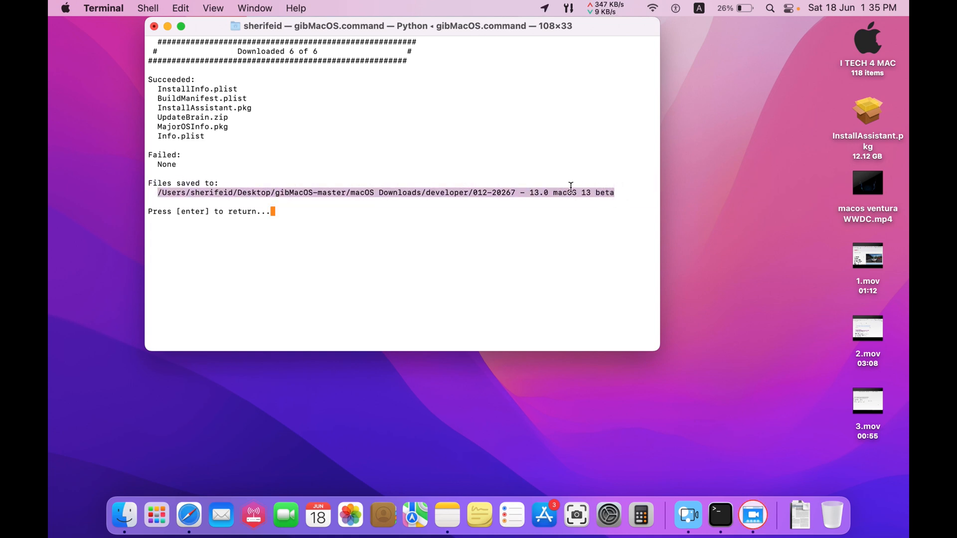
Step: Copy the gibMacOS save folder path and bring up Finder's Go menu
right_click(571, 186)
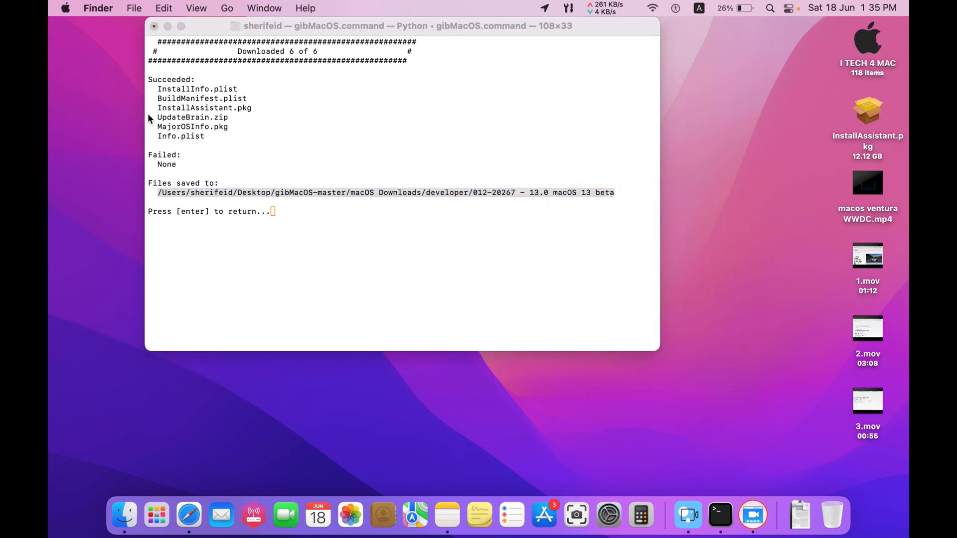
click(228, 8)
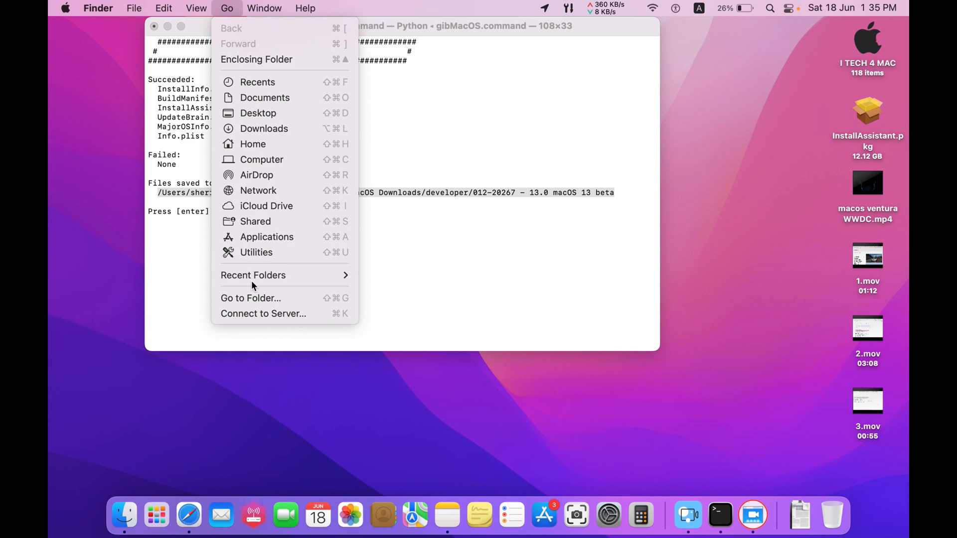
Step: Go to the copied download path, then move up to developer and select the 012-20267 macOS 13 beta folder
click(250, 298)
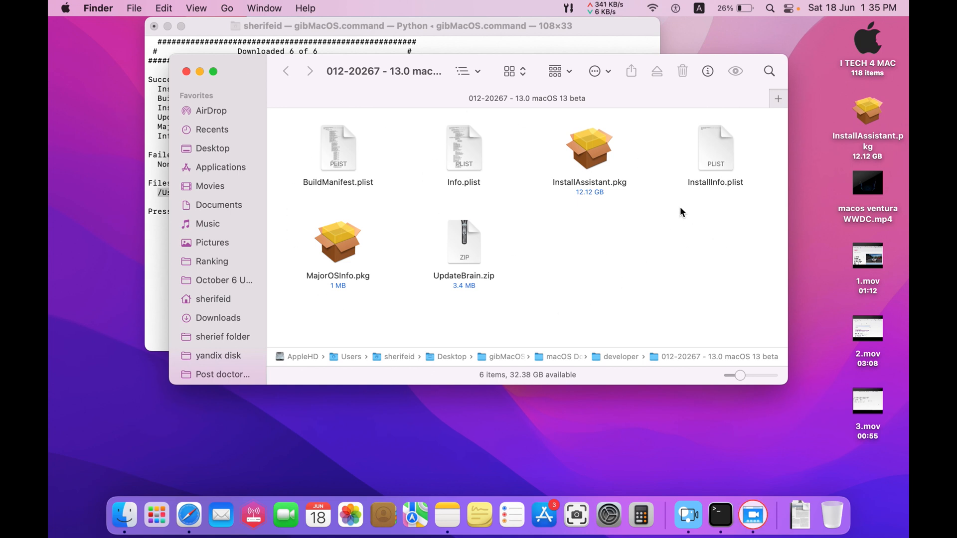
mouse_move(586, 220)
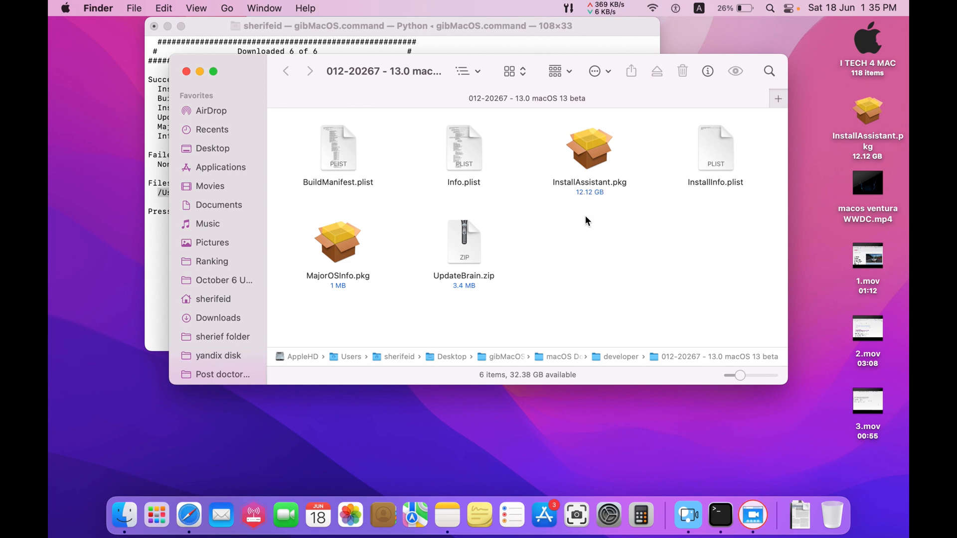
mouse_move(446, 319)
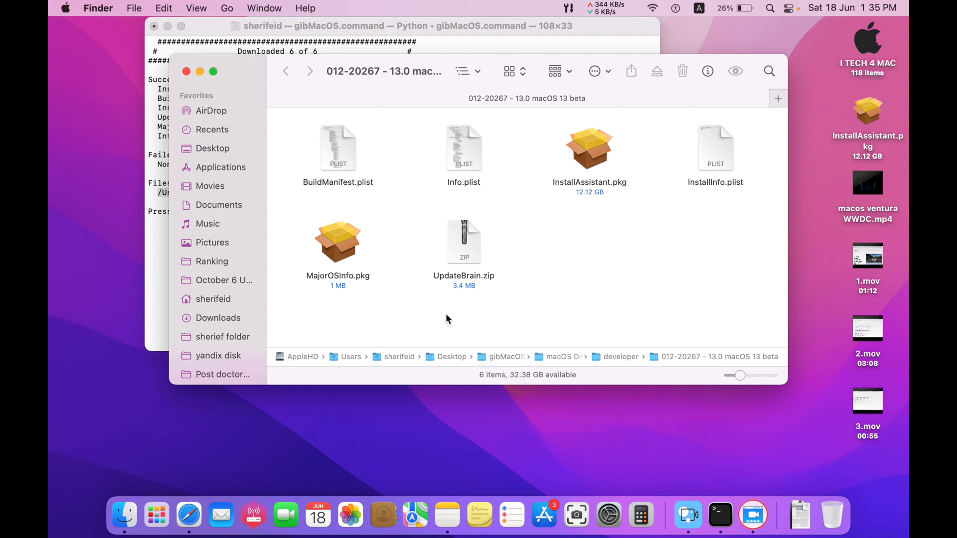
click(285, 71)
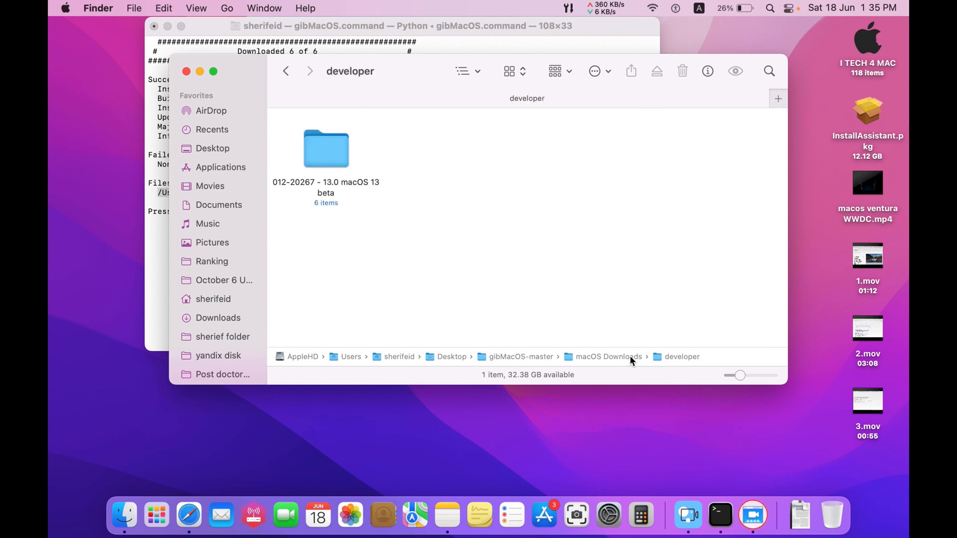
mouse_move(334, 161)
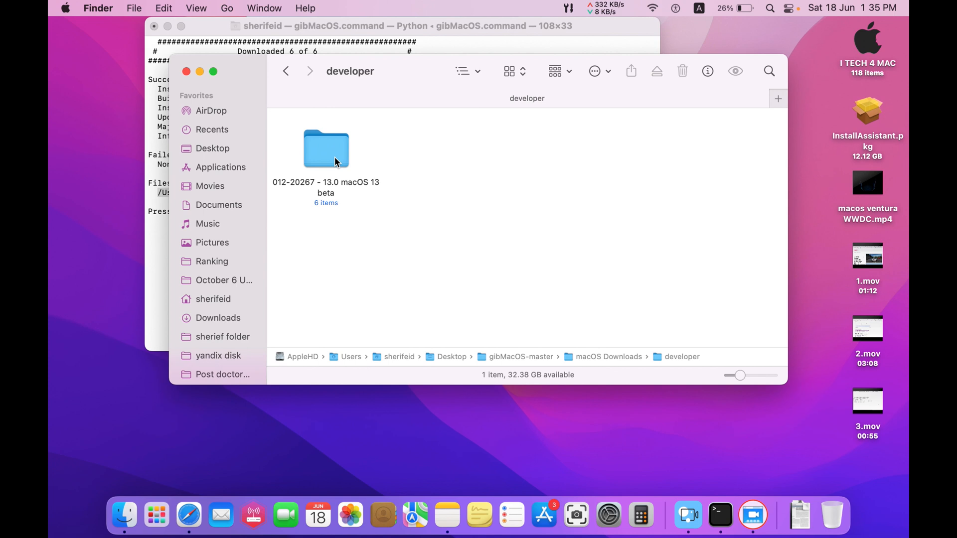
click(326, 149)
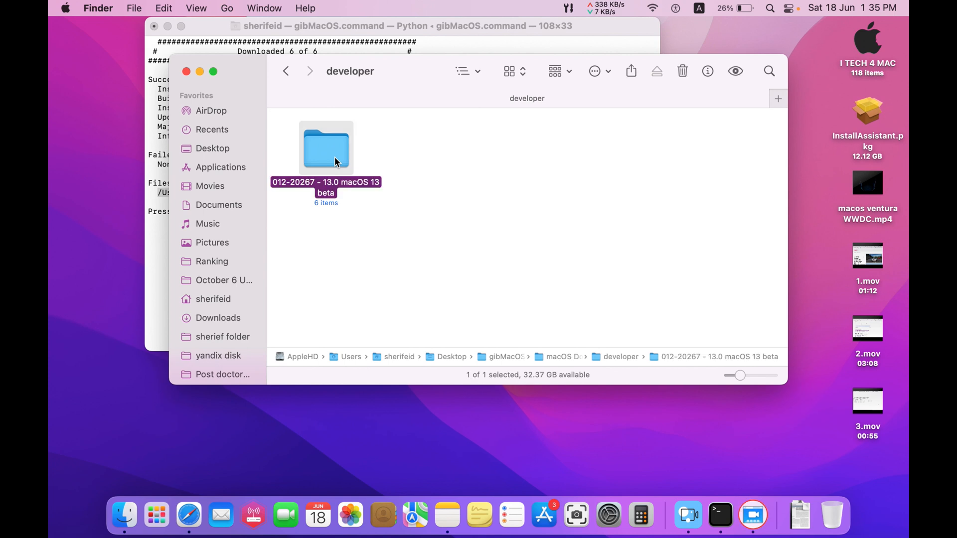
mouse_move(403, 198)
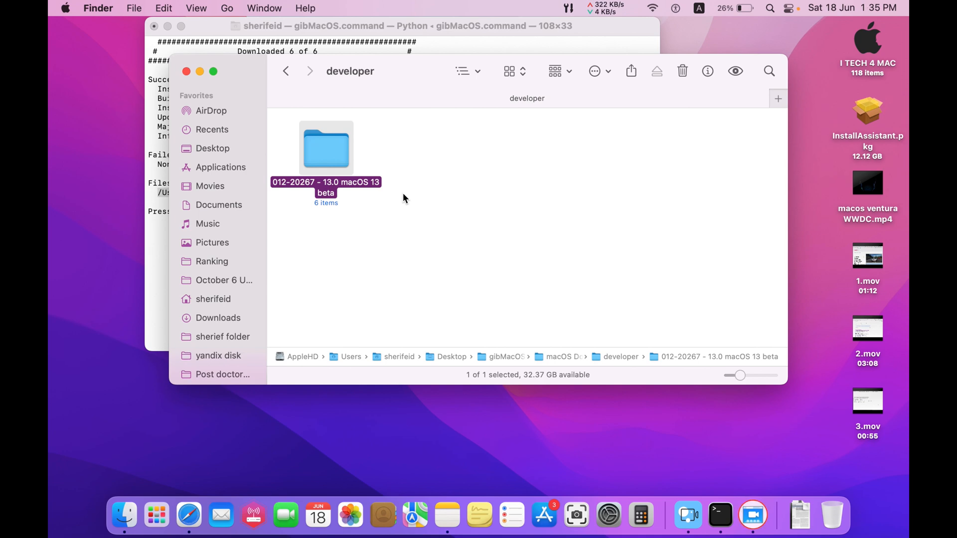
mouse_move(614, 371)
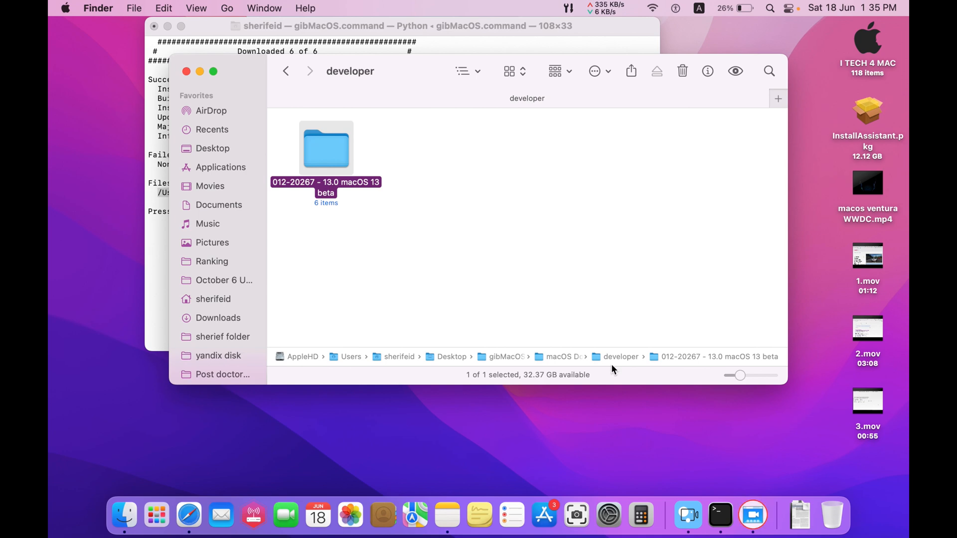